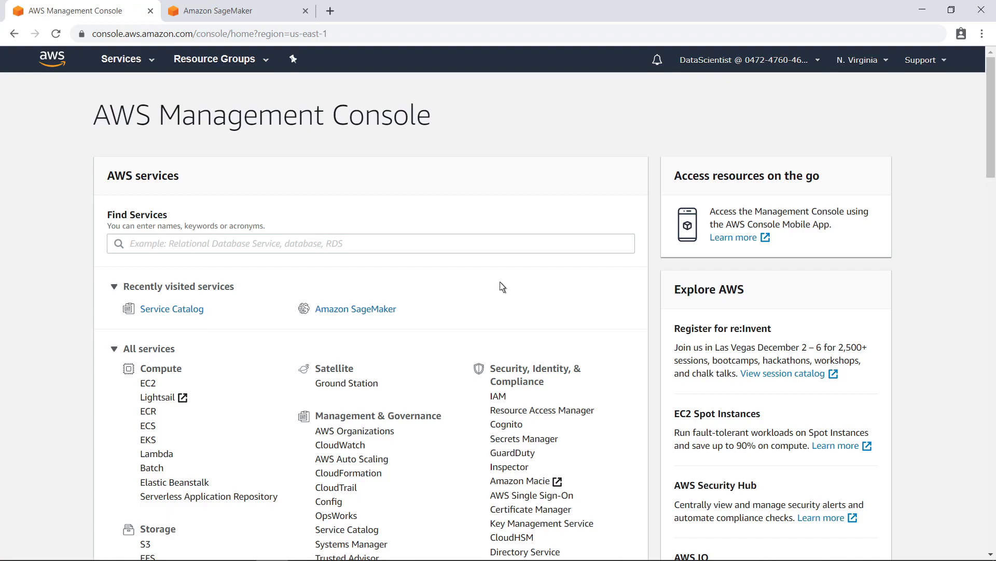
{"action": "mouse_move", "coordinate": [201, 320]}
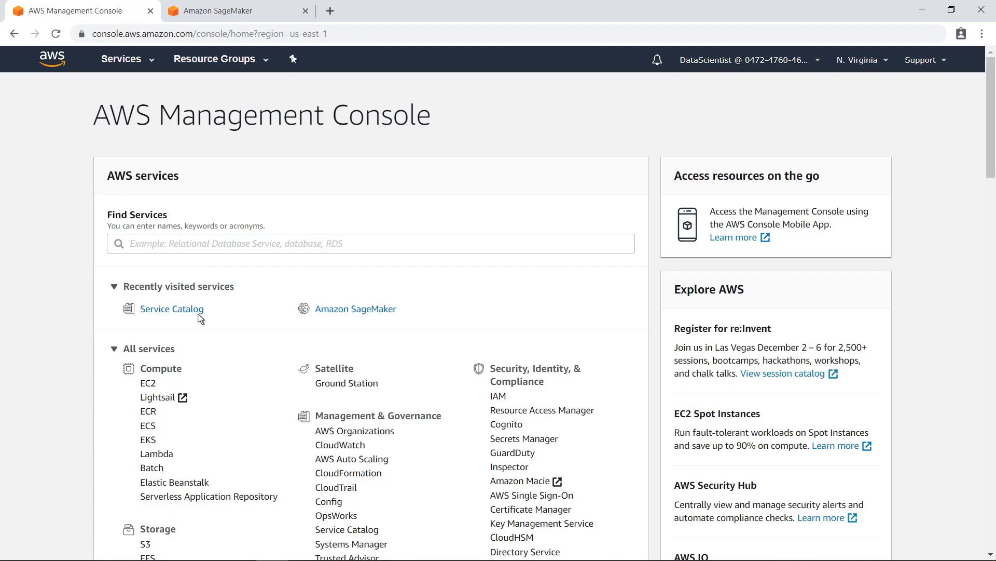
Open Service Catalog from Recently visited services to see its products
{"action": "left_click", "coordinate": [170, 308]}
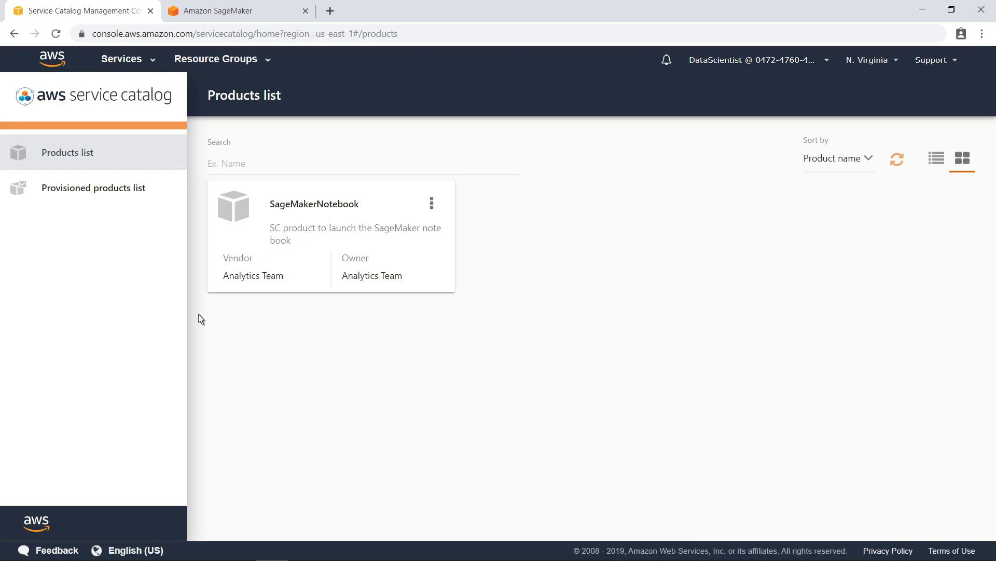
{"action": "mouse_move", "coordinate": [280, 246]}
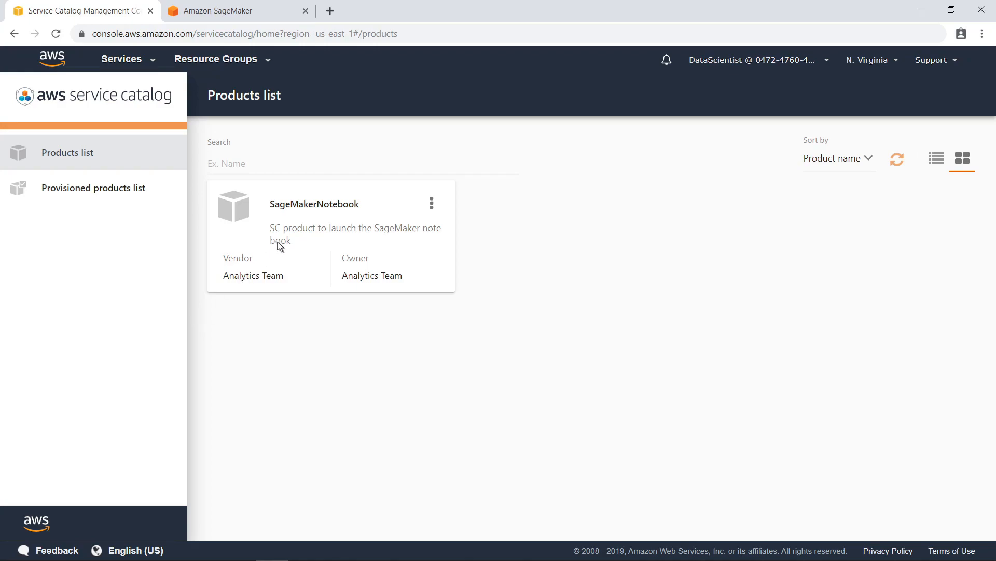
Launch the SageMakerNotebook product named 'SampleSageMakerNotebook' and continue to parameters
{"action": "left_click", "coordinate": [314, 204]}
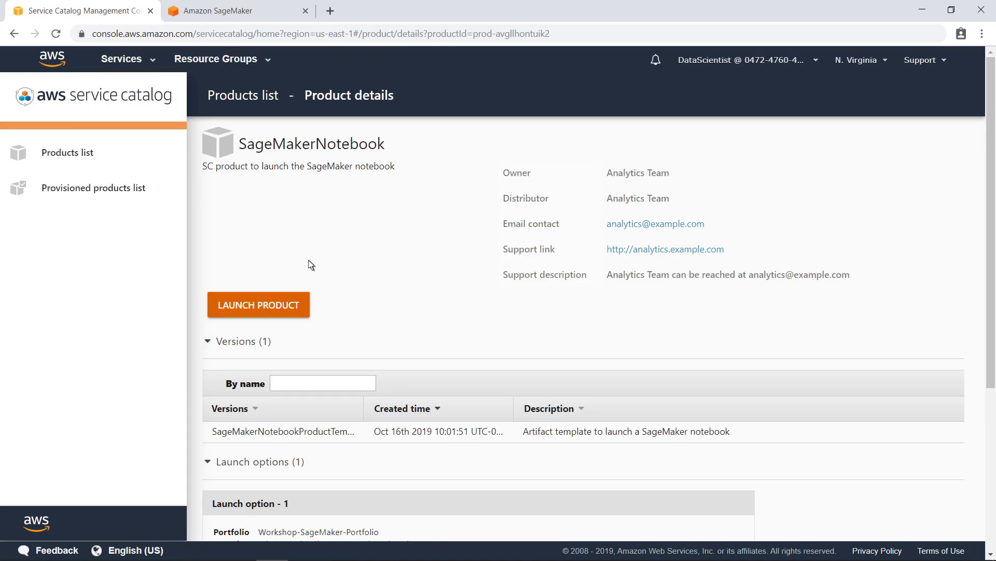
{"action": "left_click", "coordinate": [258, 304]}
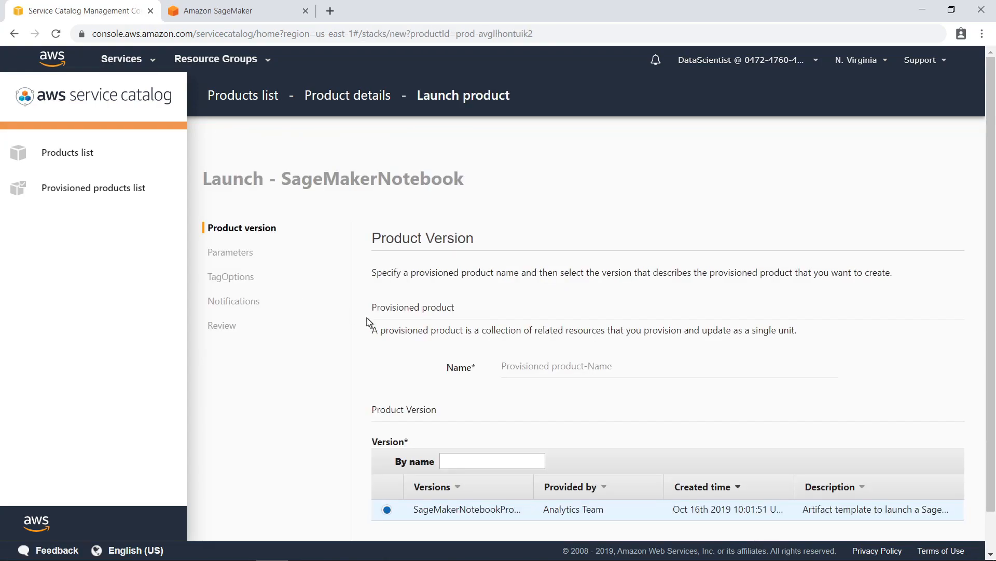
{"action": "type", "text": "SampleSageMakerNotebook"}
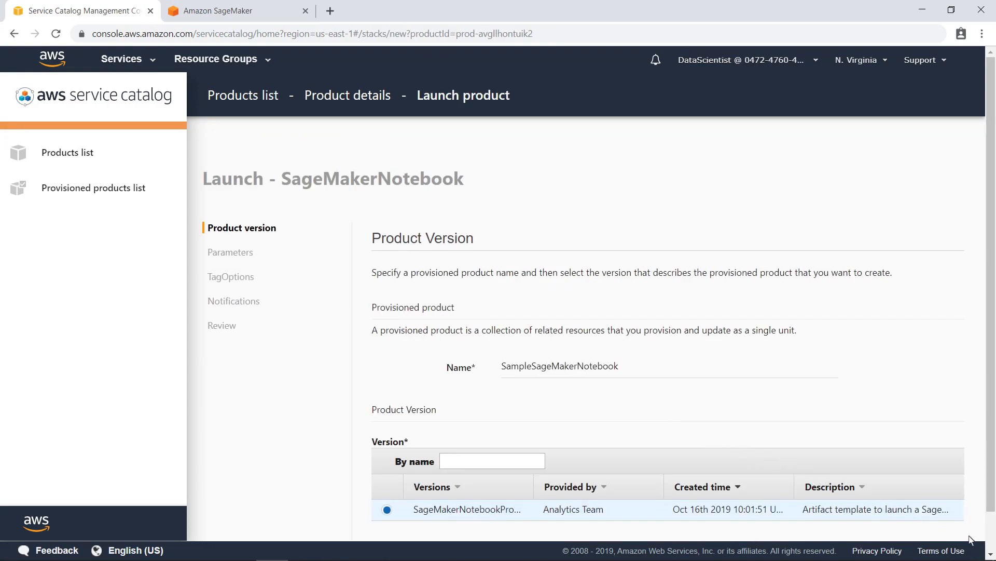
{"action": "scroll", "scroll_direction": "down", "scroll_amount": 3}
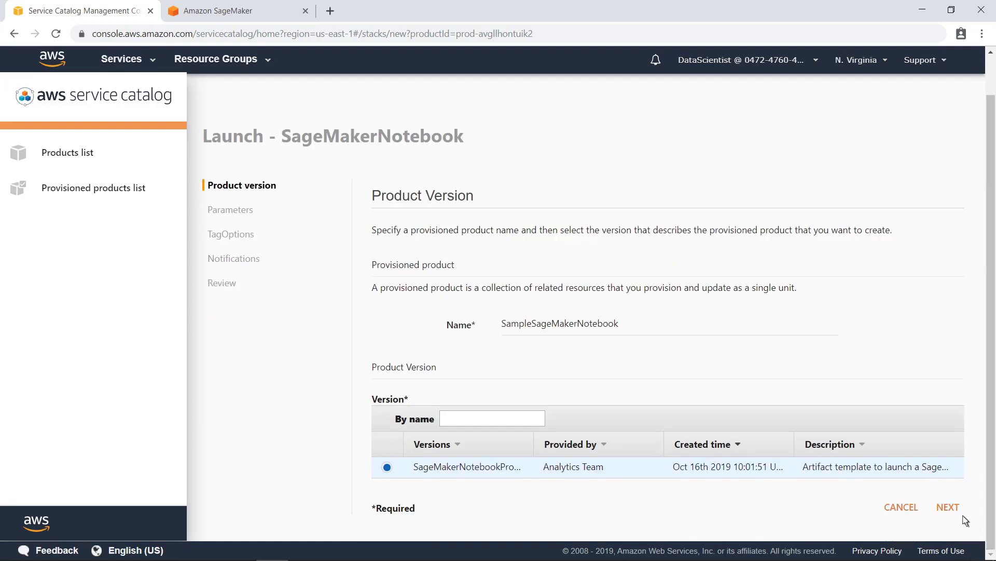
{"action": "left_click", "coordinate": [948, 506]}
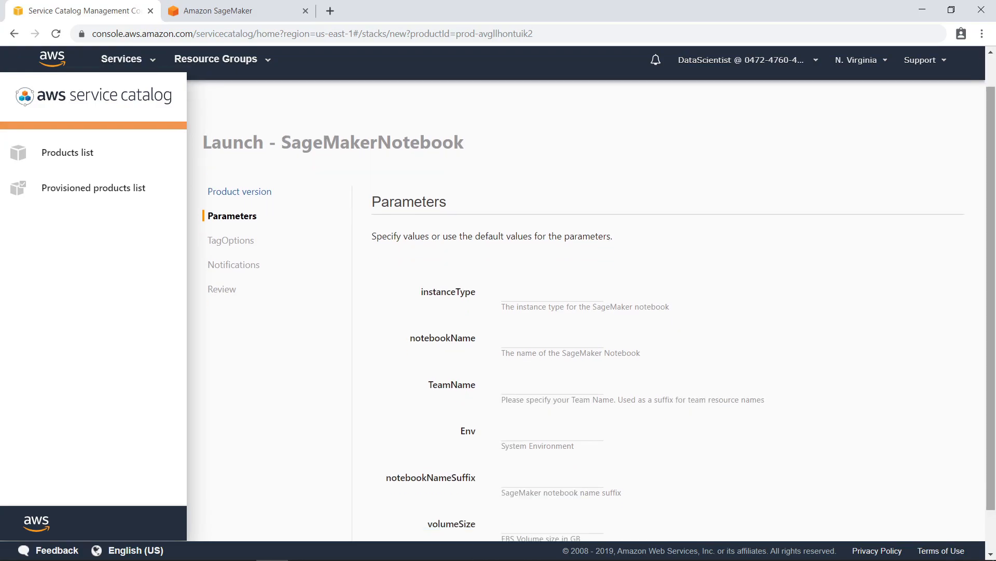
Enter parameters ml.t2.2xlarge, SampleNotebook, team1, dev, suffix team1, volume 10
{"action": "scroll", "scroll_direction": "up", "scroll_amount": 3}
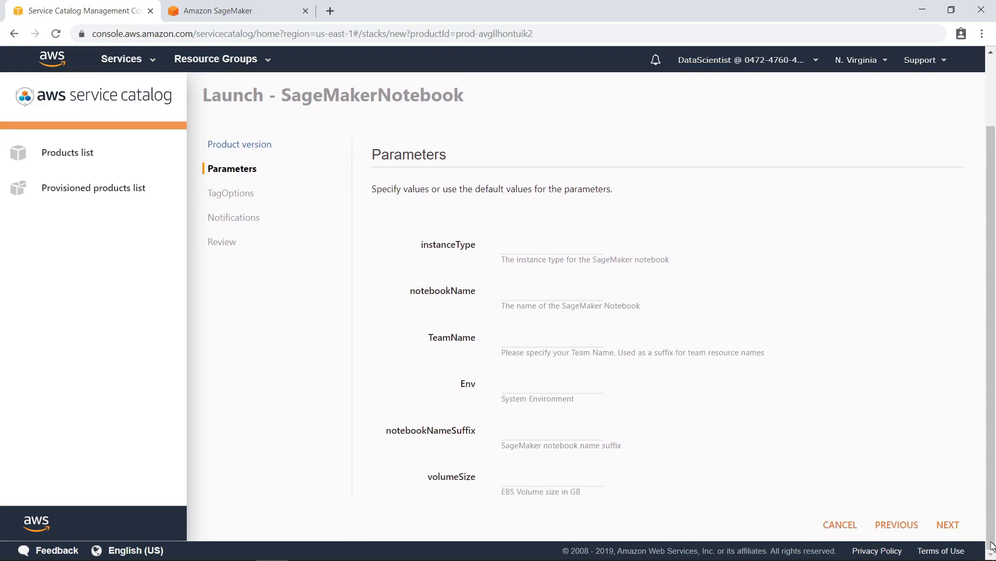
{"action": "type", "text": "ml."}
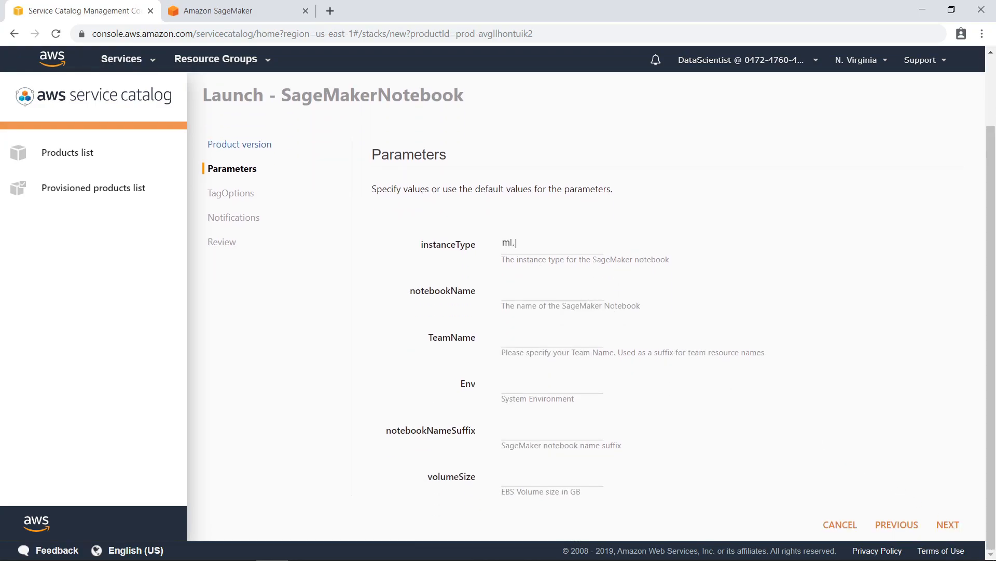
{"action": "type", "text": "t2.2xlarge"}
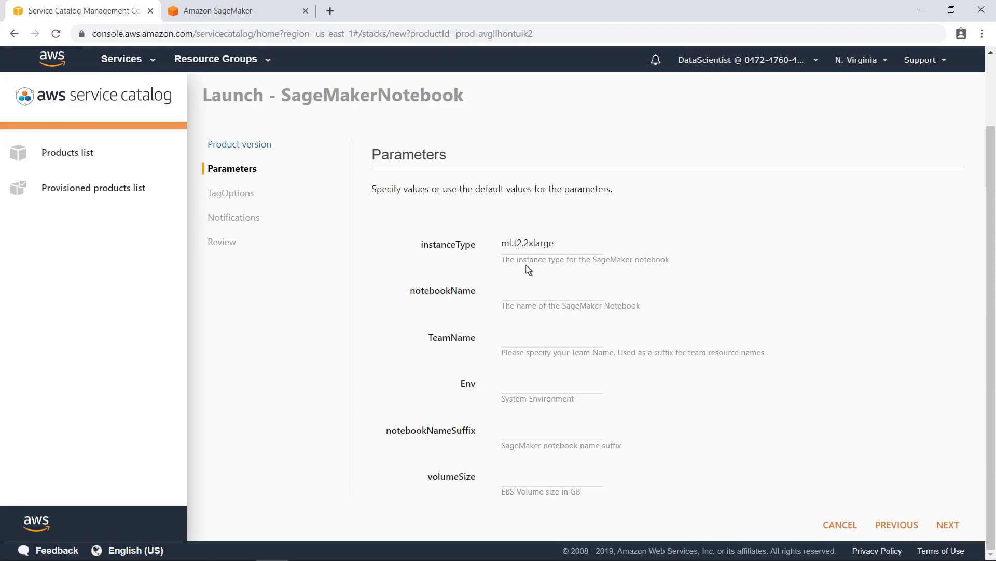
{"action": "type", "text": "SampleNotebook"}
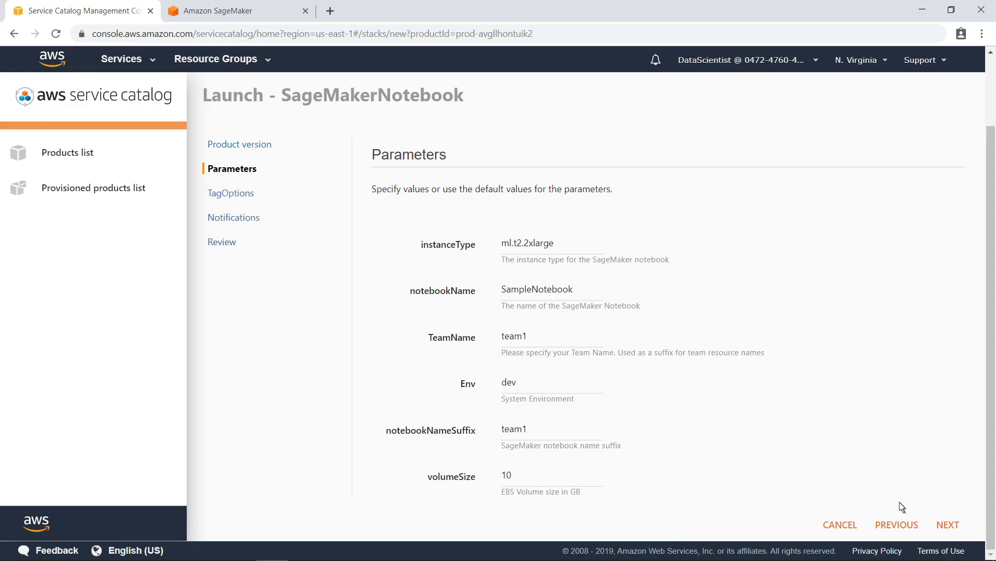
{"action": "left_click", "coordinate": [948, 524]}
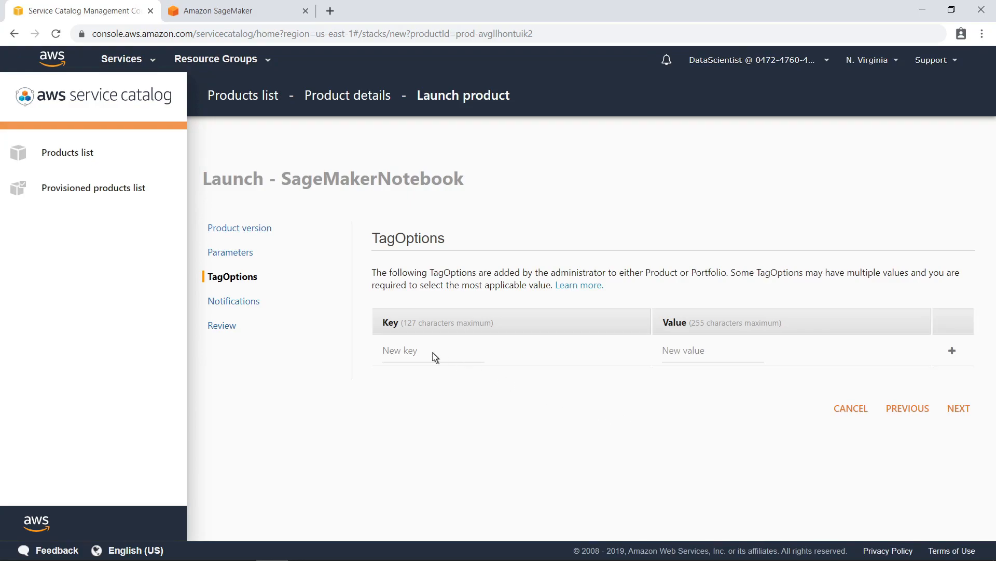
Add a CostCenter tag with value 1001 and continue to notifications
{"action": "type", "text": "CostCenter"}
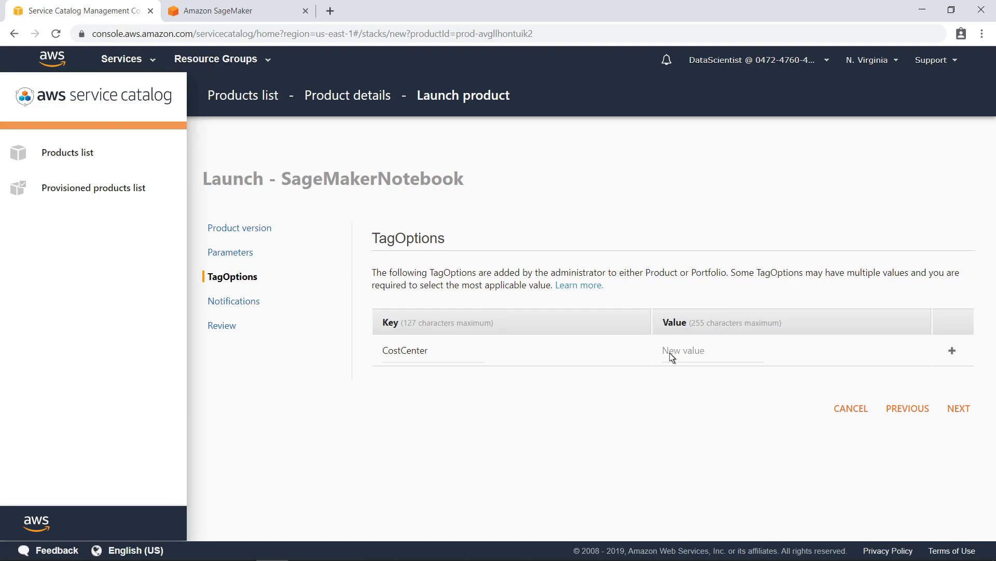
{"action": "type", "text": "1001"}
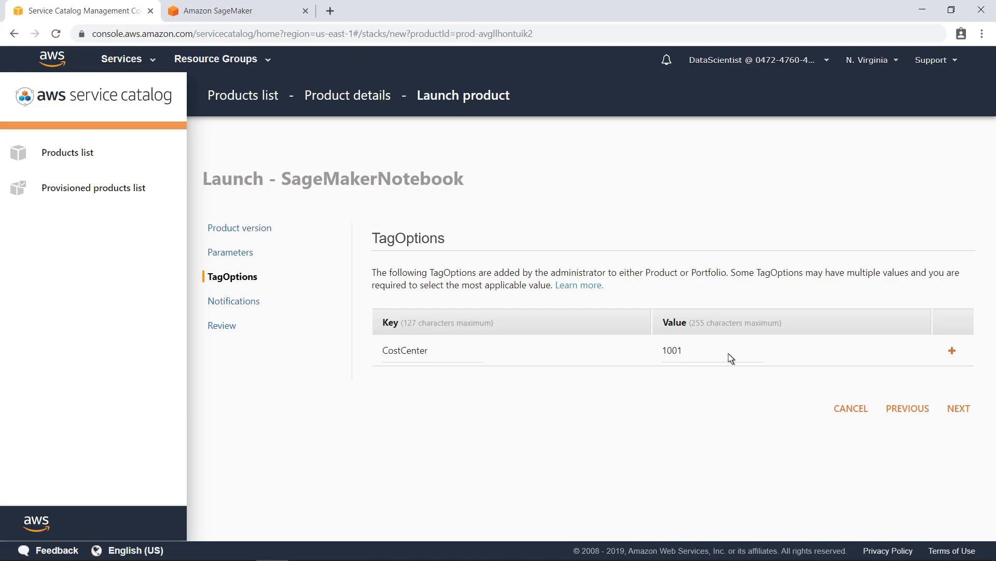
{"action": "mouse_move", "coordinate": [952, 350]}
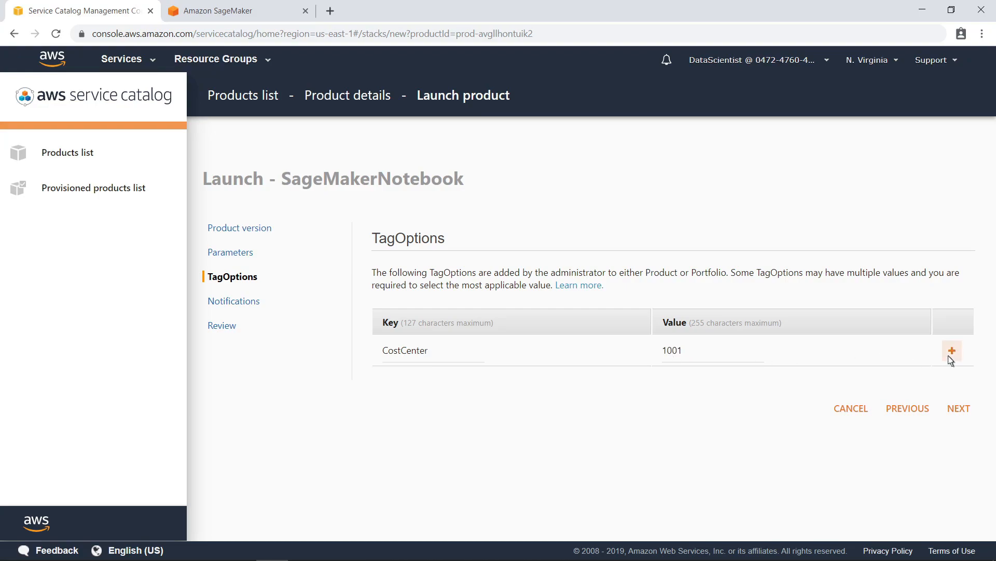
{"action": "left_click", "coordinate": [952, 350]}
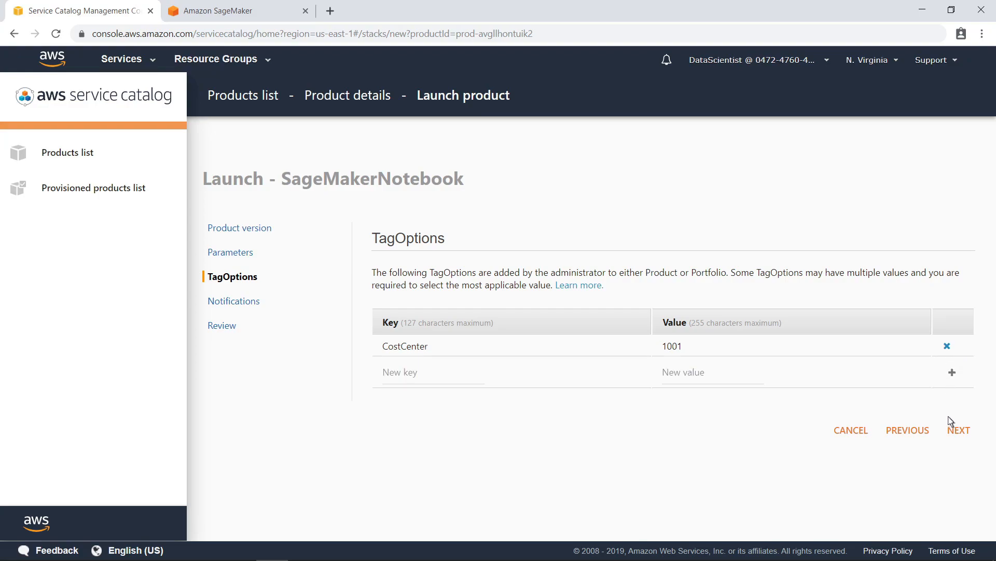
{"action": "left_click", "coordinate": [959, 430]}
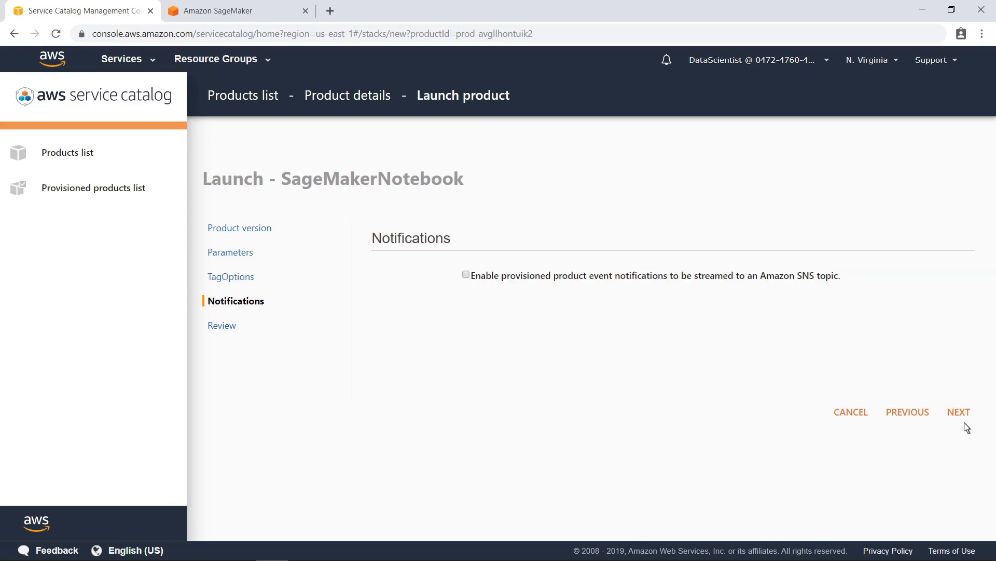
Pass notifications, review the launch settings, and launch SampleSageMakerNotebook
{"action": "left_click", "coordinate": [958, 411]}
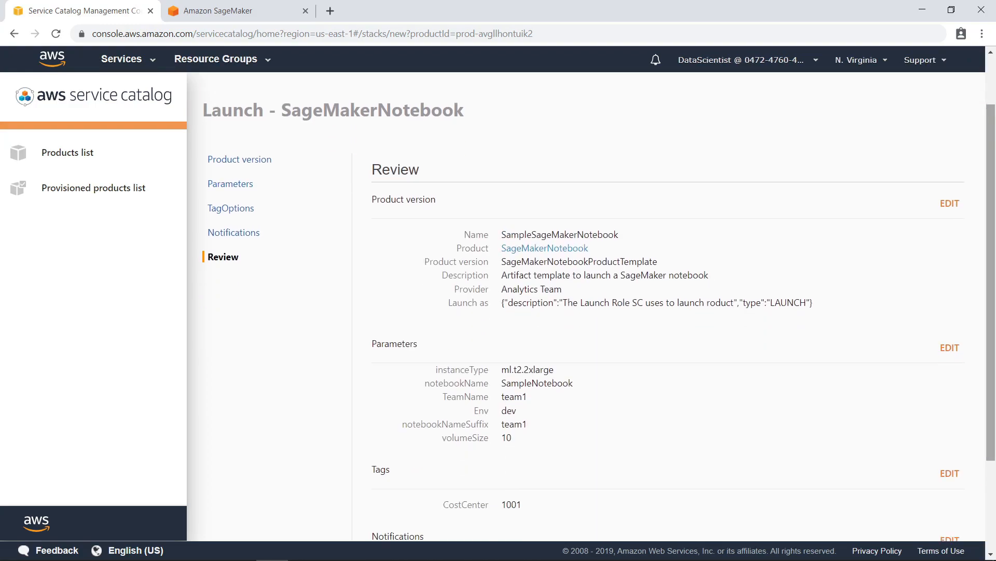
{"action": "scroll", "scroll_direction": "down", "scroll_amount": 3}
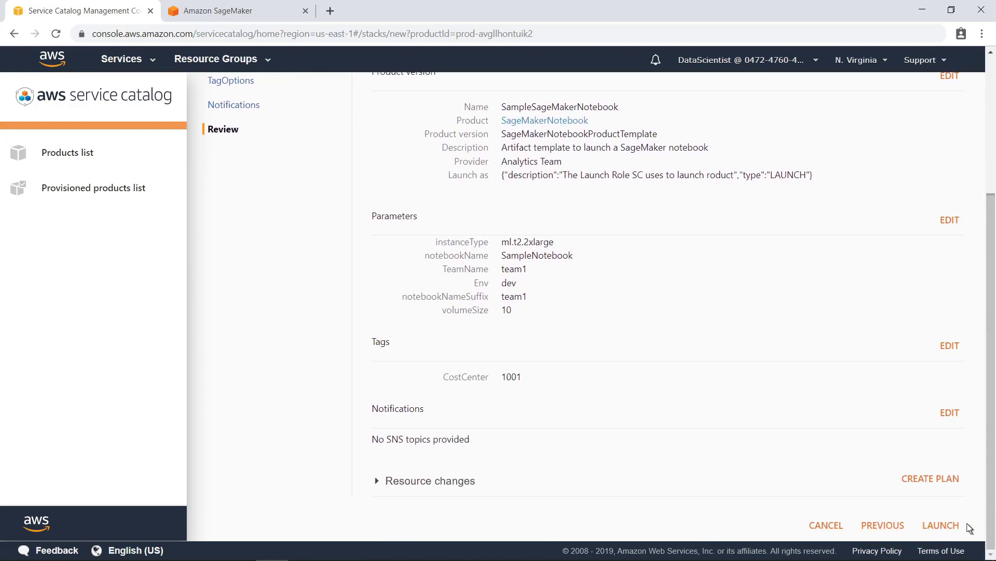
{"action": "left_click", "coordinate": [941, 525]}
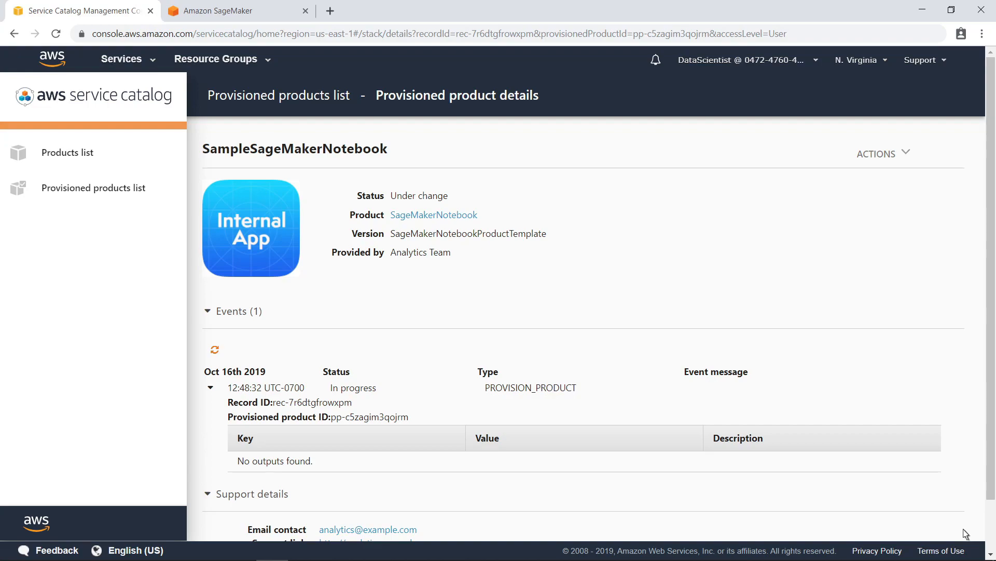
{"action": "mouse_move", "coordinate": [337, 81]}
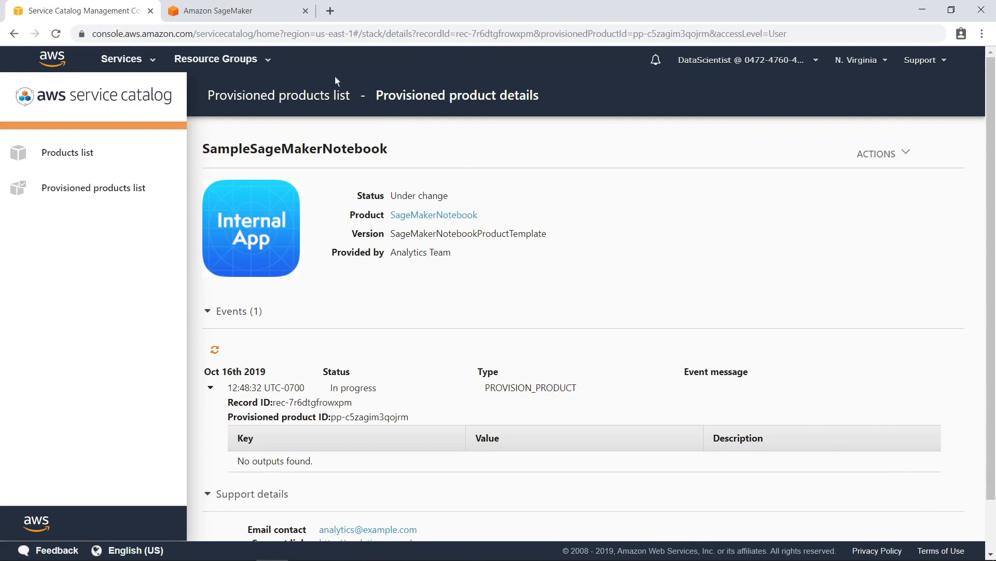
Switch to the Amazon SageMaker console tab
{"action": "left_click", "coordinate": [219, 11]}
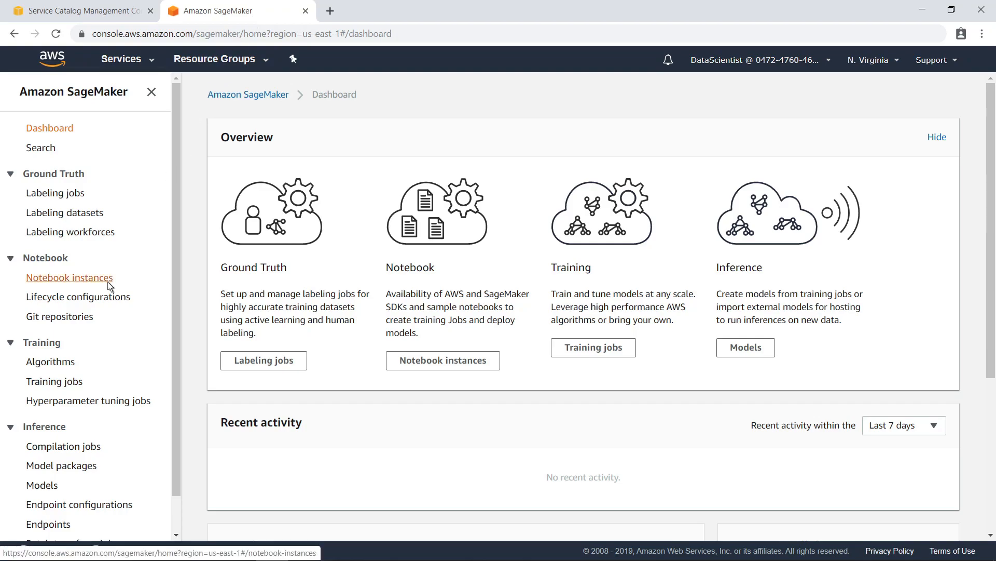
List notebook instances and reload until SampleNotebook-team1 shows InService
{"action": "left_click", "coordinate": [69, 277]}
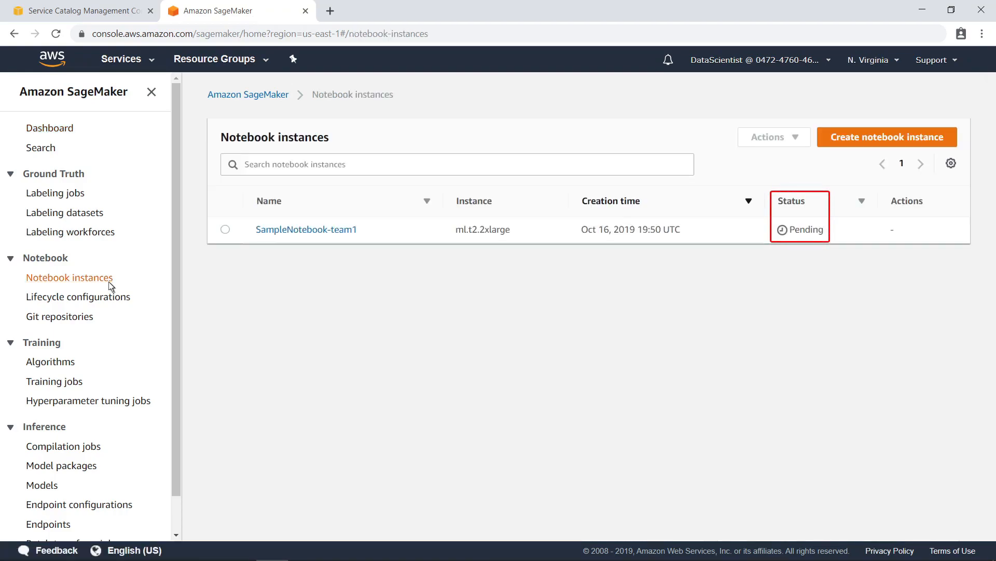
{"action": "left_click", "coordinate": [56, 34]}
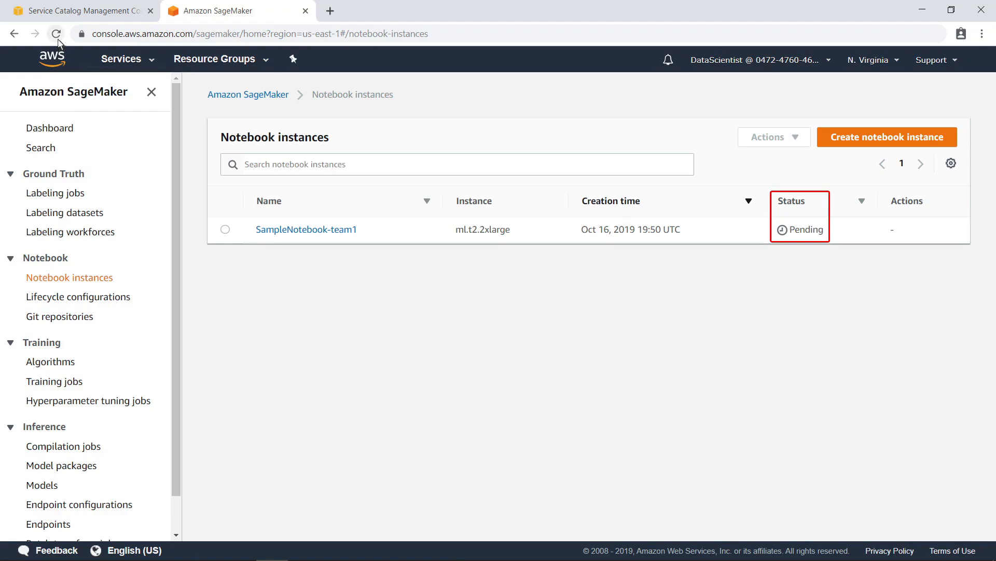
{"action": "left_click", "coordinate": [55, 33]}
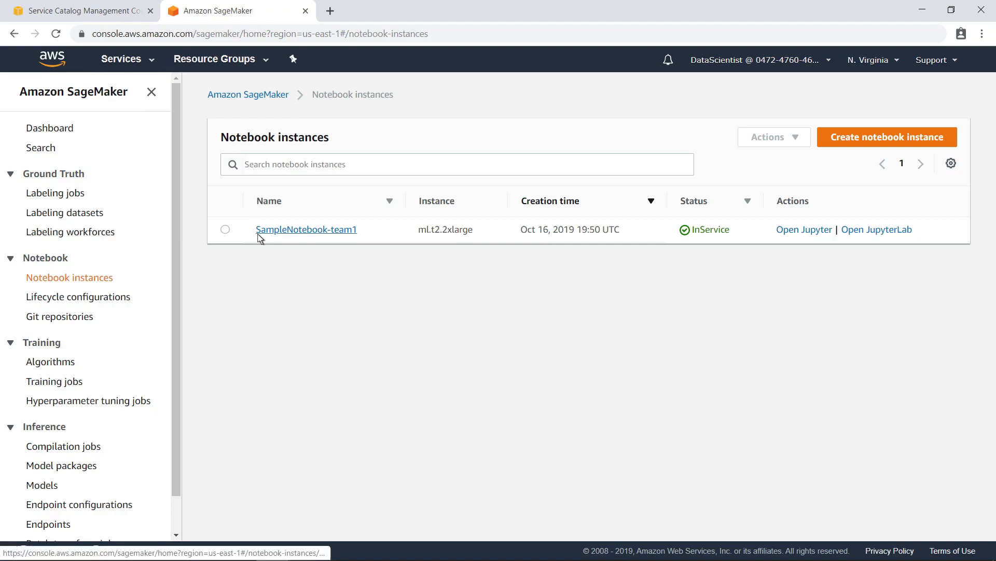
Check SampleNotebook-team1's details and tags, then open it in Jupyter
{"action": "left_click", "coordinate": [306, 230]}
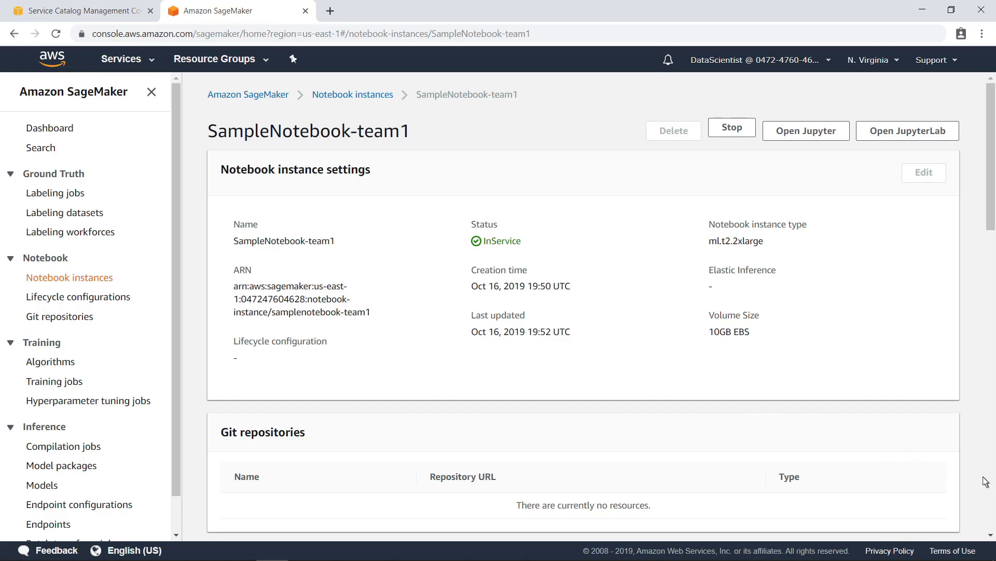
{"action": "scroll", "scroll_direction": "down", "scroll_amount": 3}
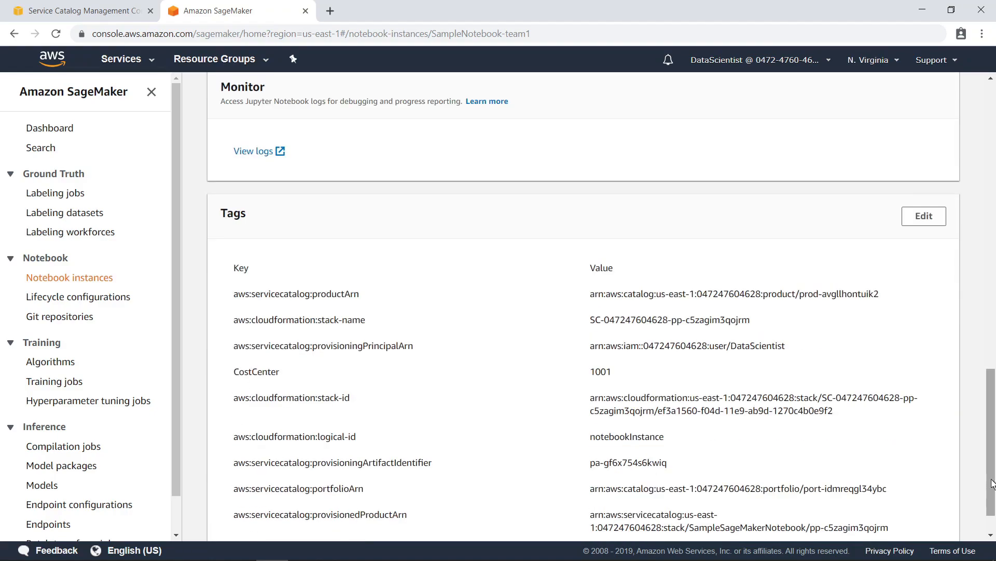
{"action": "scroll", "scroll_direction": "down", "scroll_amount": 3}
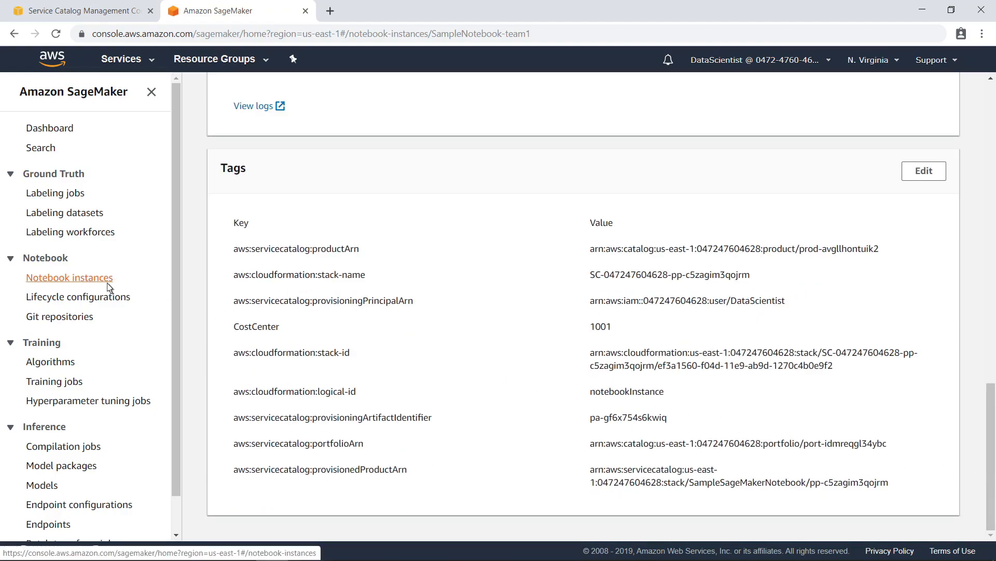
{"action": "left_click", "coordinate": [69, 277]}
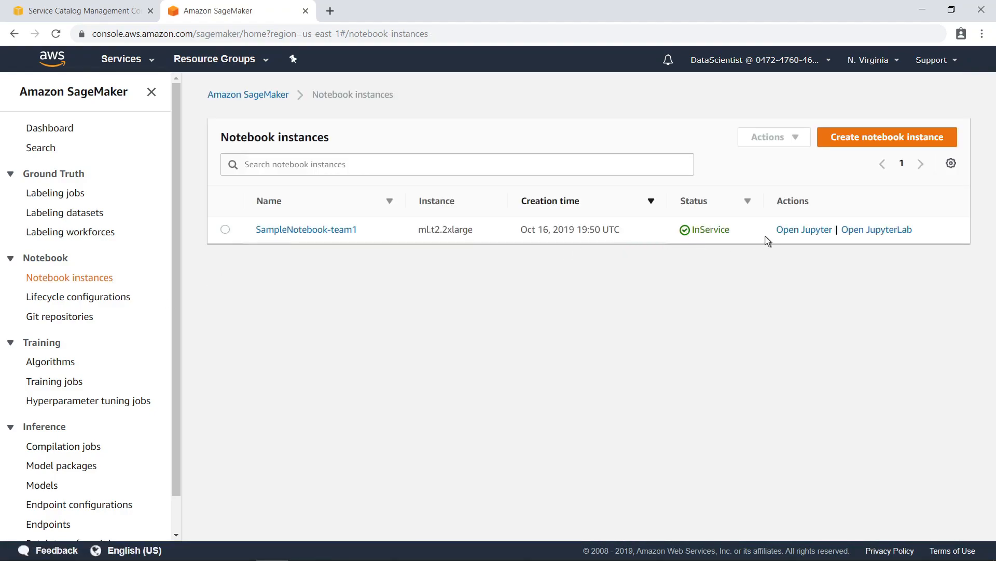
{"action": "left_click", "coordinate": [803, 229]}
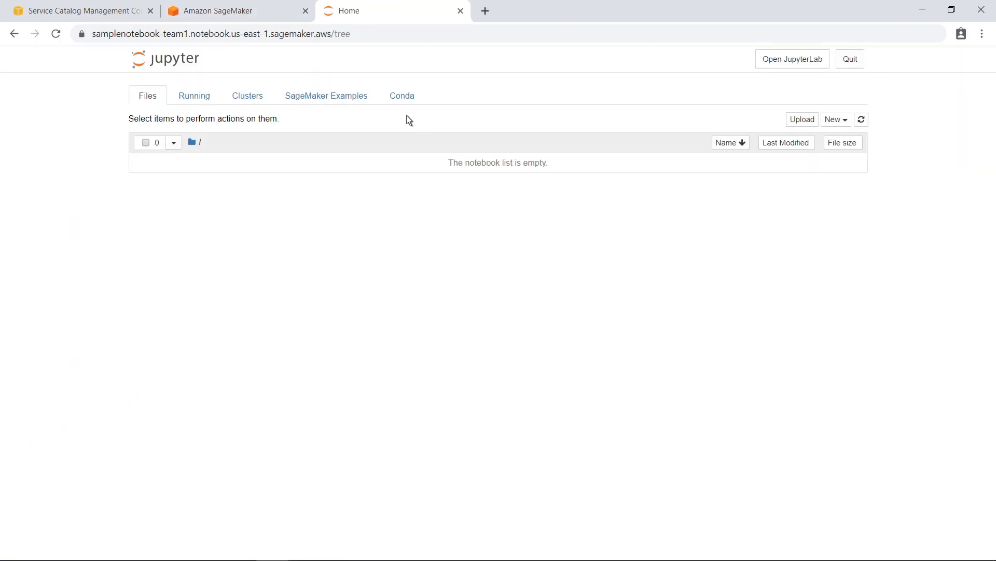
Preview the tensorflow_distributed_mnist_neo sample notebook, then return to Service Catalog
{"action": "left_click", "coordinate": [326, 96]}
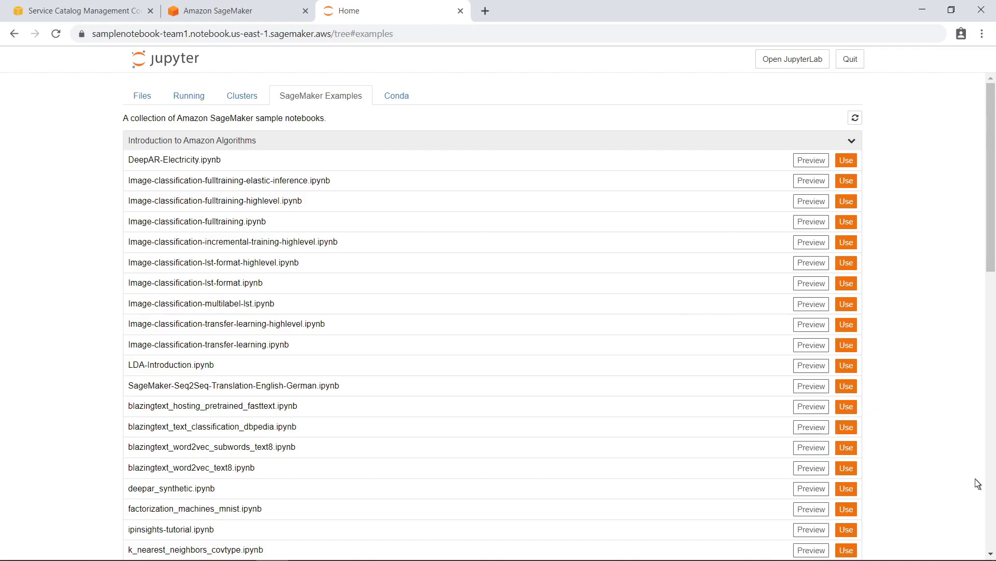
{"action": "scroll", "scroll_direction": "down", "scroll_amount": 3}
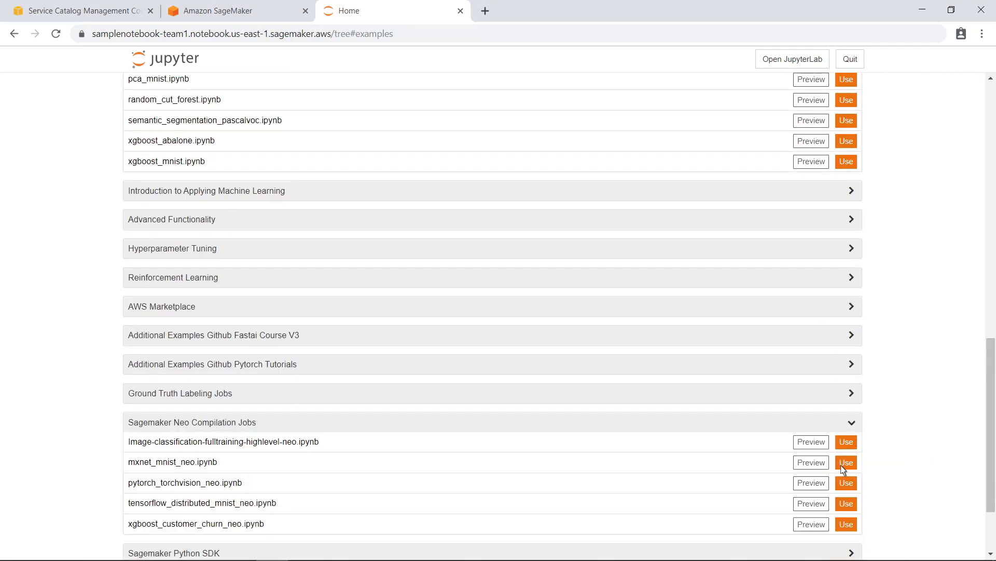
{"action": "mouse_move", "coordinate": [812, 504]}
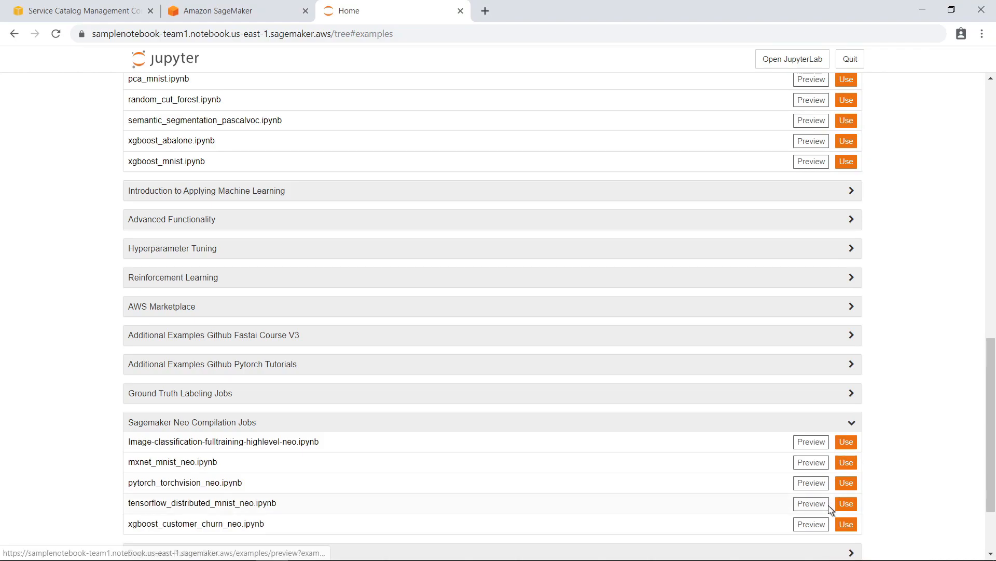
{"action": "left_click", "coordinate": [811, 503]}
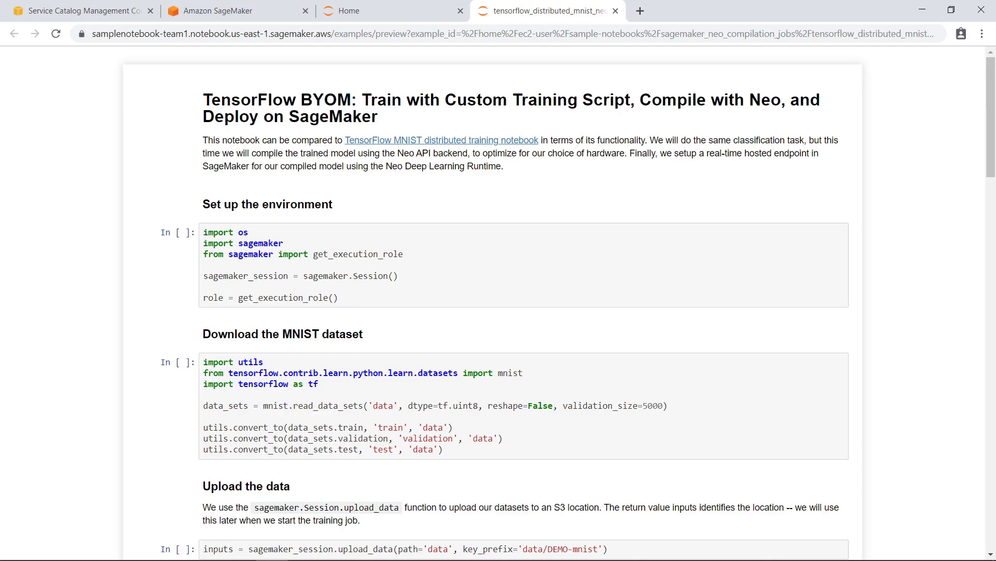
{"action": "left_click", "coordinate": [76, 10]}
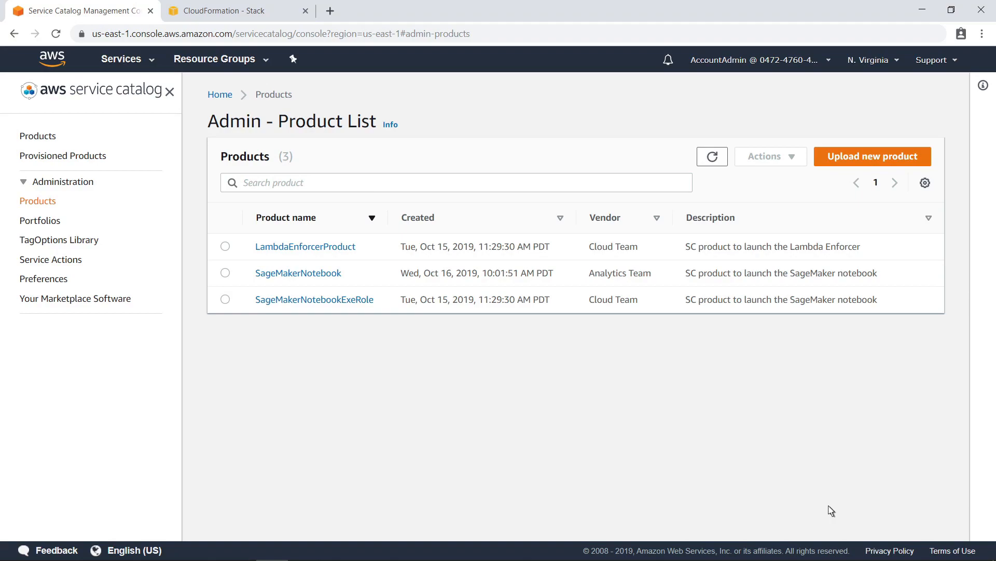
{"action": "mouse_move", "coordinate": [168, 269]}
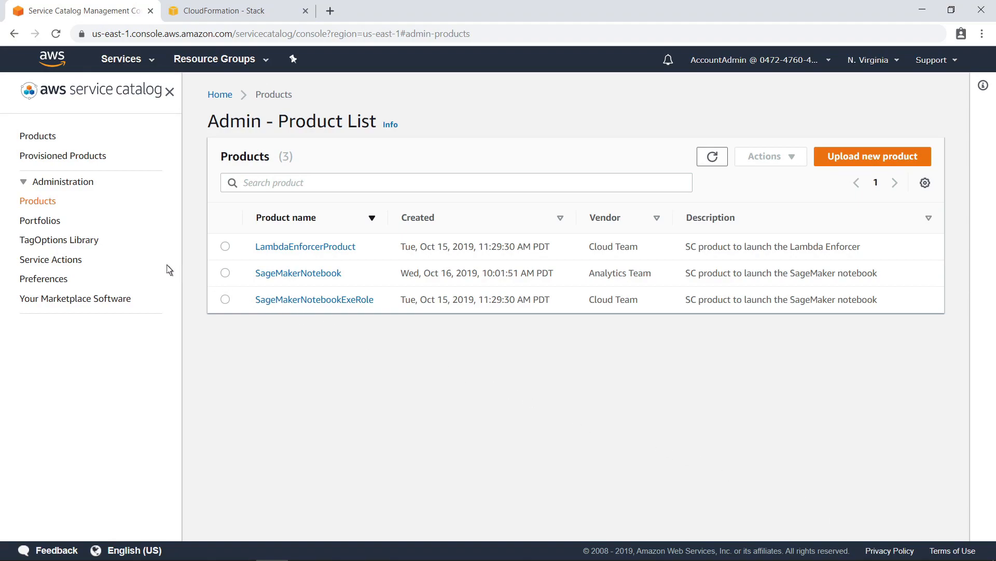
Open Workshop-SageMaker-Portfolio from the admin Portfolios list
{"action": "left_click", "coordinate": [40, 220]}
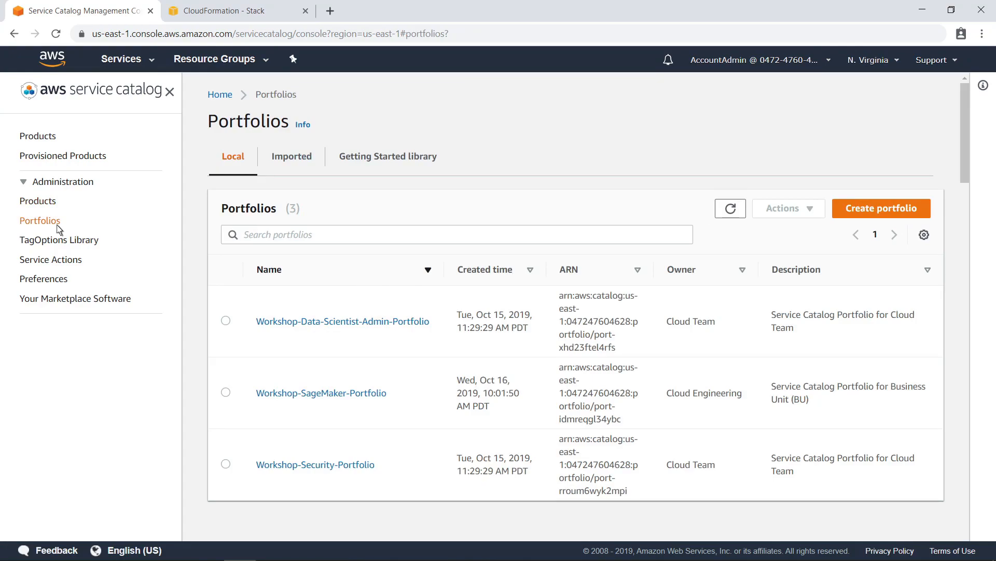
{"action": "mouse_move", "coordinate": [255, 396]}
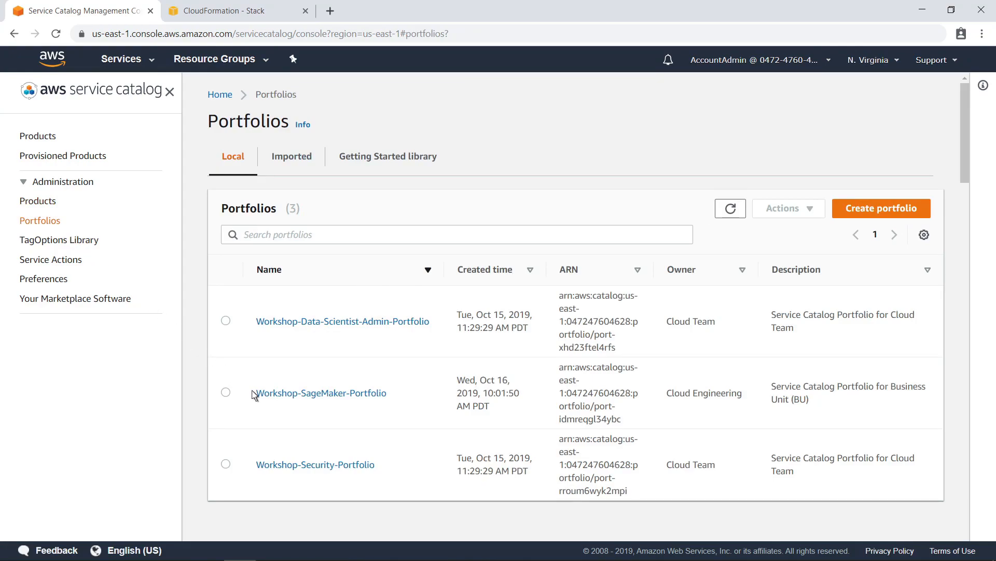
{"action": "left_click", "coordinate": [321, 393]}
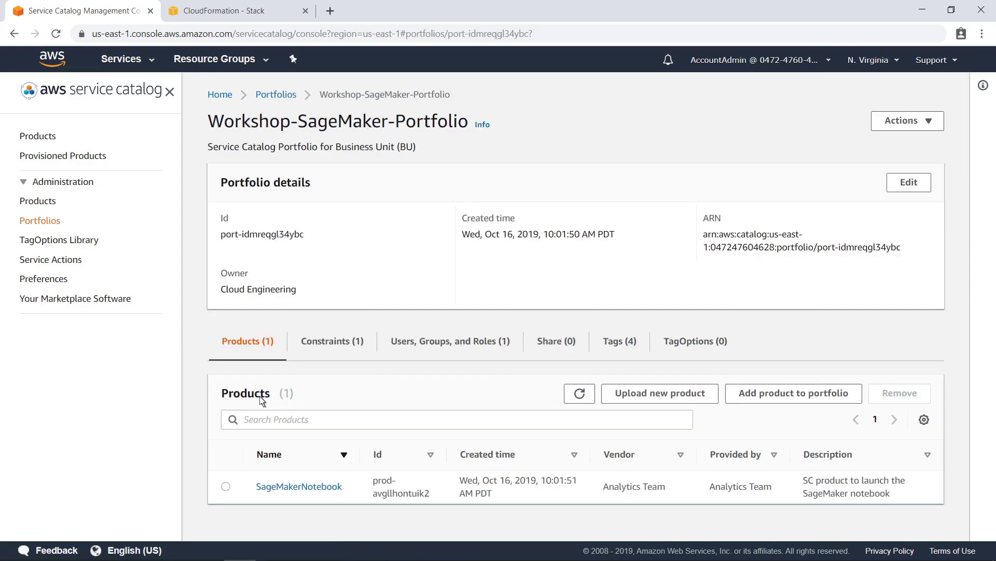
{"action": "mouse_move", "coordinate": [325, 375]}
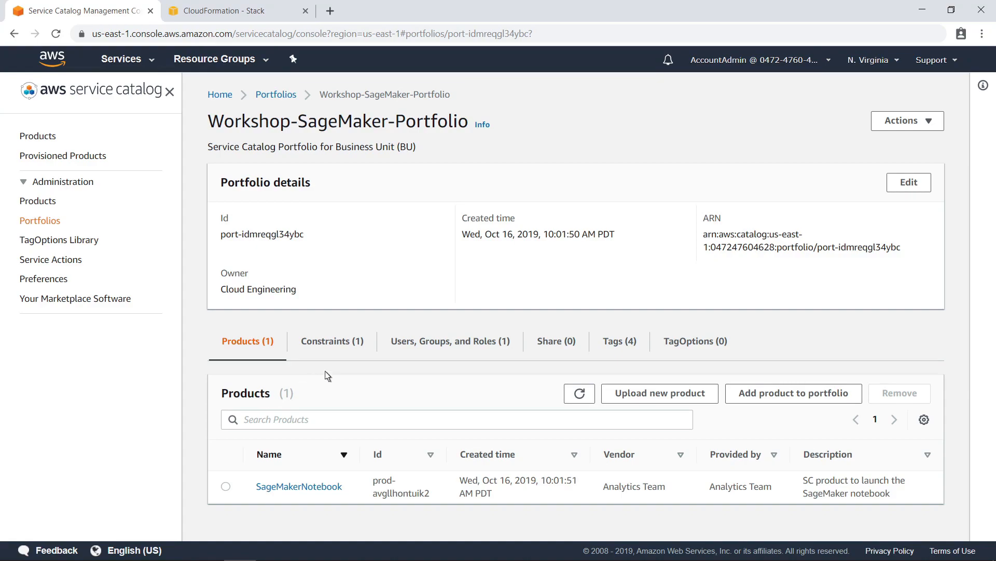
Check the portfolio's DataScientist user, then open the SageMakerNotebook product from Products
{"action": "left_click", "coordinate": [450, 340]}
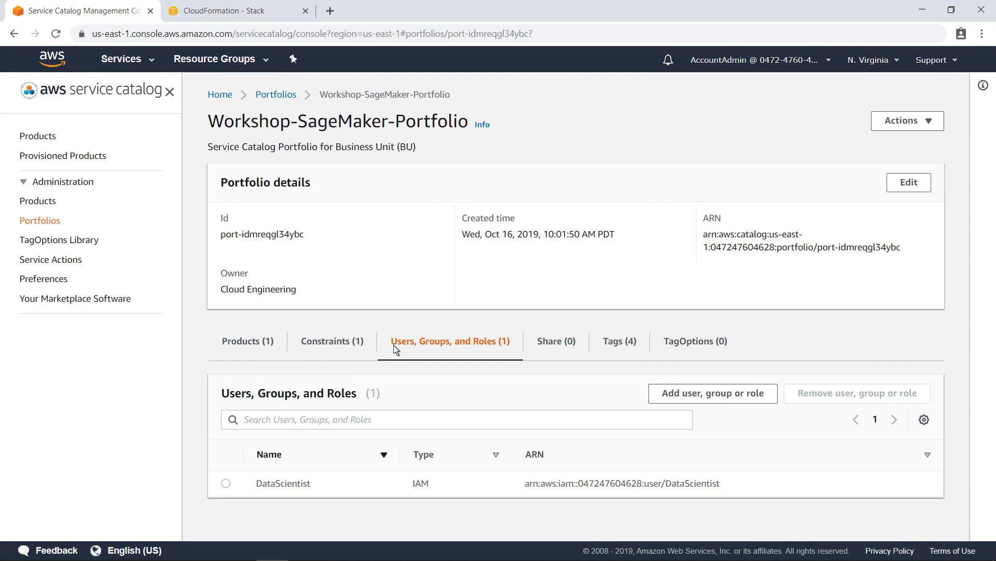
{"action": "mouse_move", "coordinate": [285, 343]}
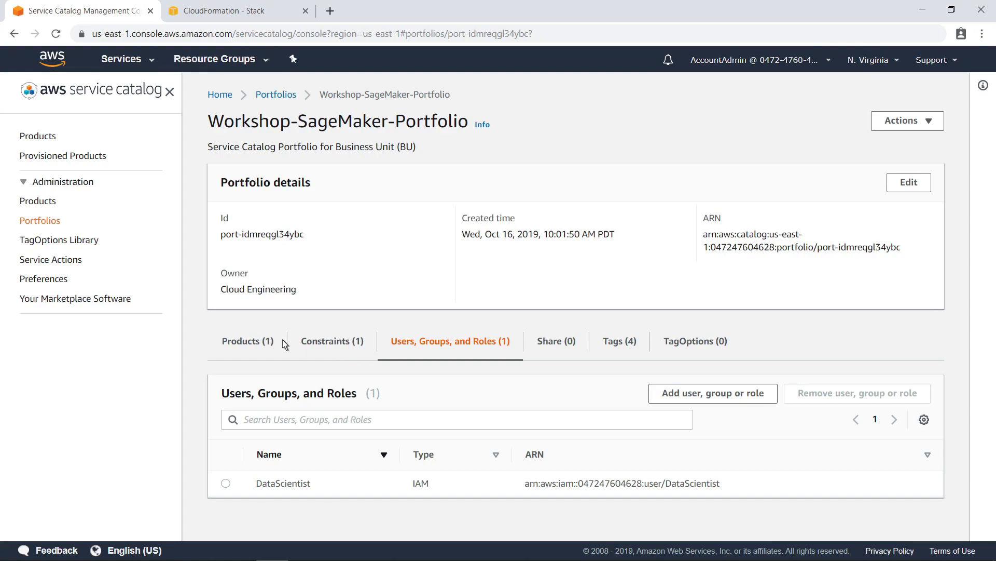
{"action": "left_click", "coordinate": [243, 341]}
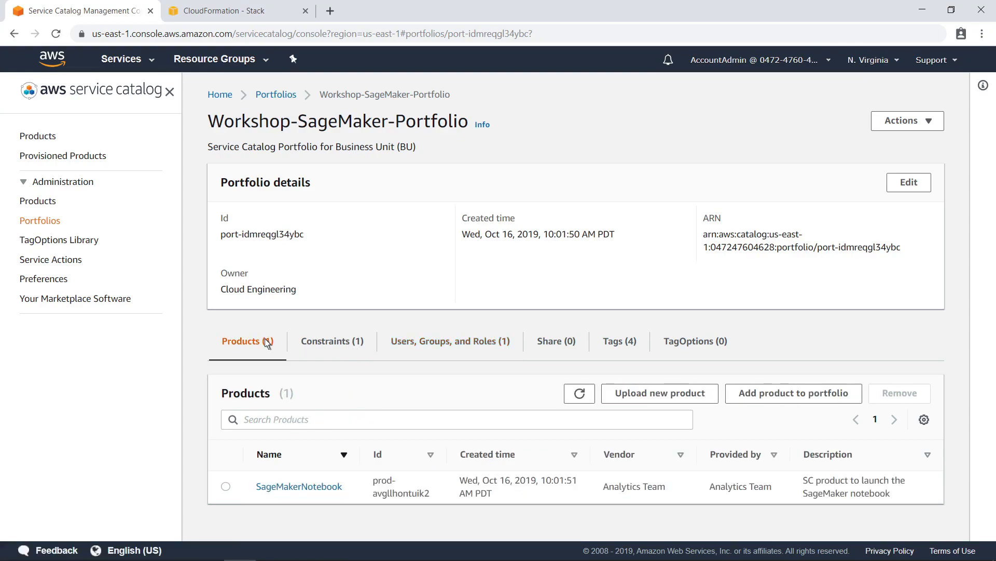
{"action": "mouse_move", "coordinate": [299, 486]}
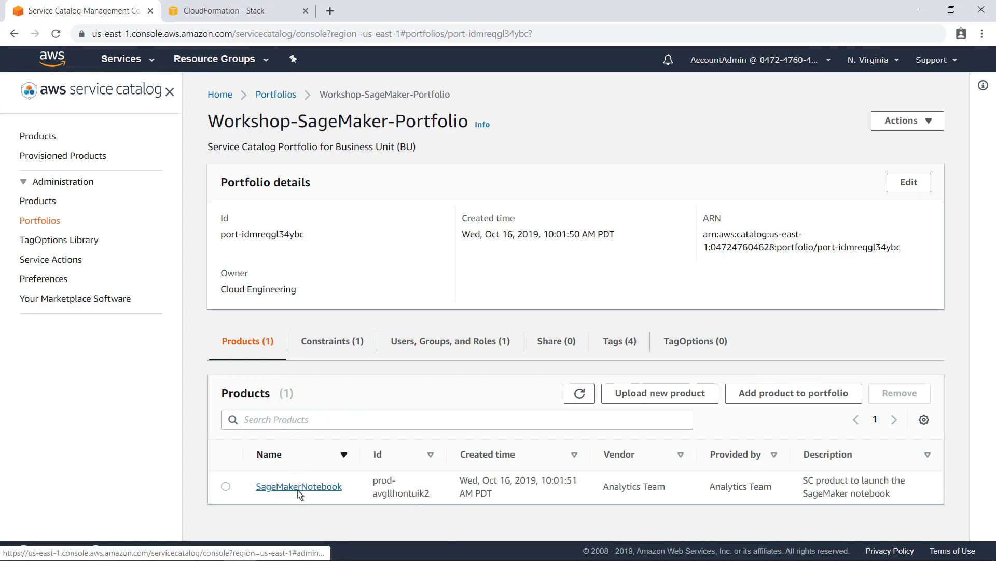
{"action": "left_click", "coordinate": [299, 487]}
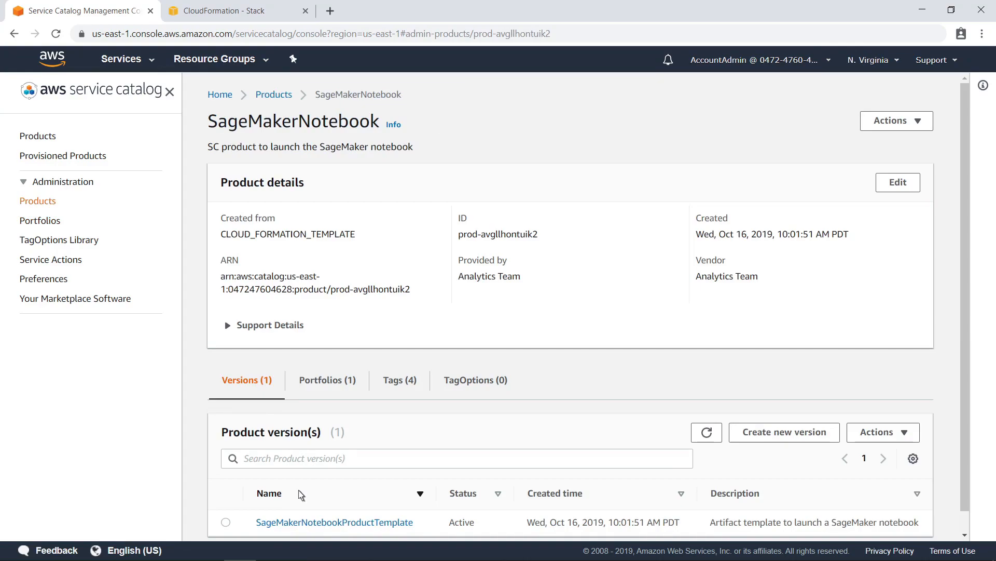
{"action": "mouse_move", "coordinate": [311, 507]}
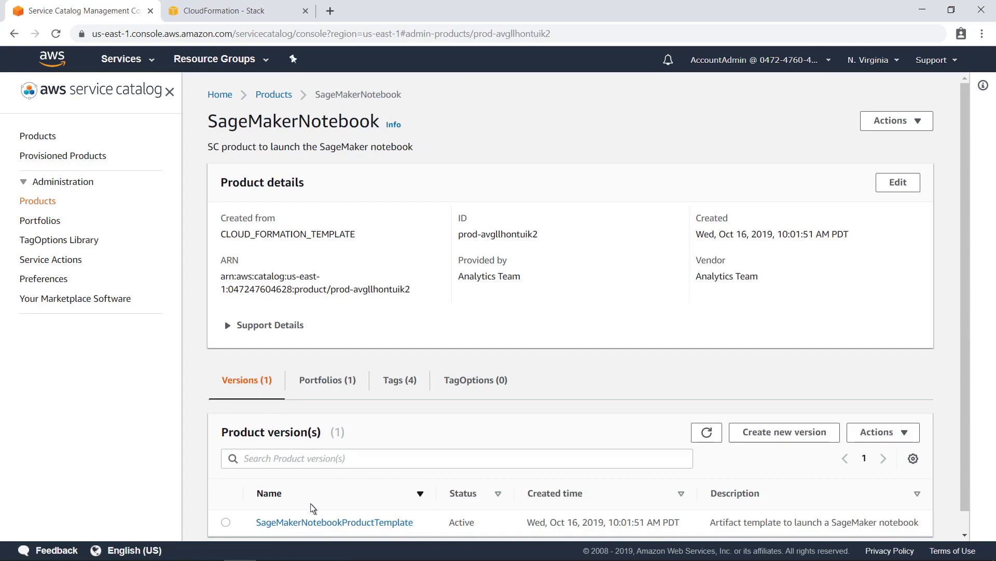
Open the SageMakerNotebookProductTemplate version and read its SageMaker notebook CloudFormation template
{"action": "left_click", "coordinate": [334, 521]}
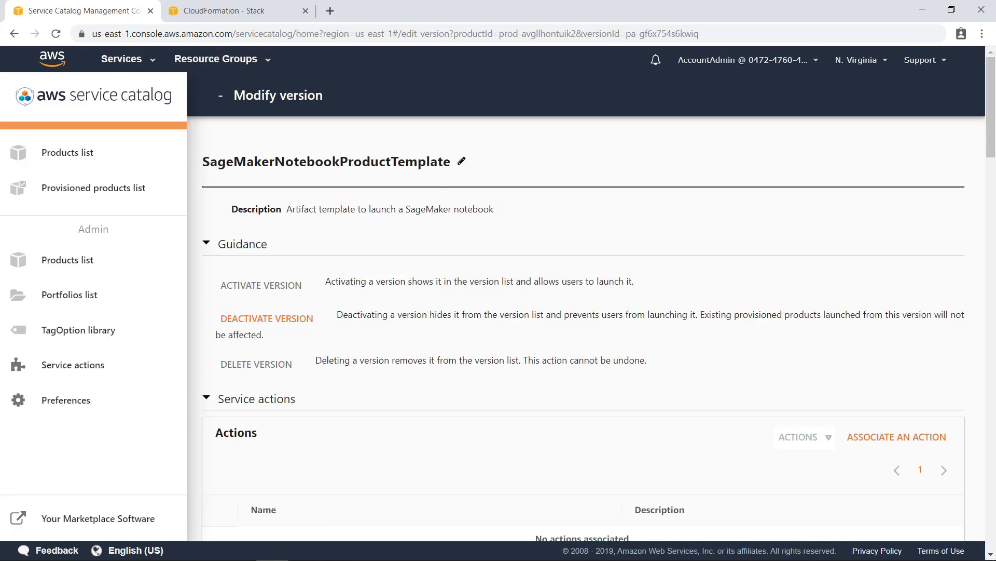
{"action": "mouse_move", "coordinate": [654, 520]}
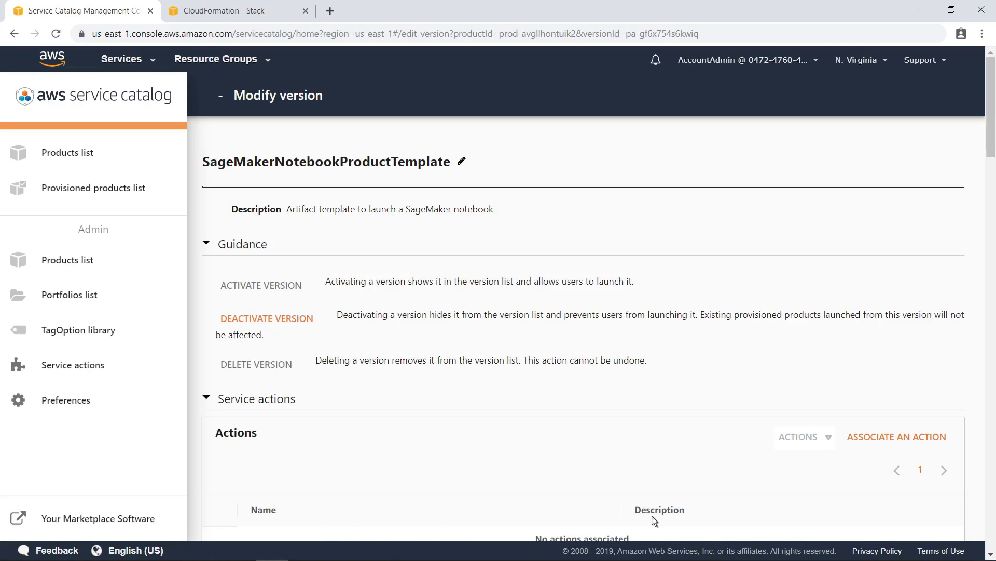
{"action": "scroll", "scroll_direction": "down", "scroll_amount": 3}
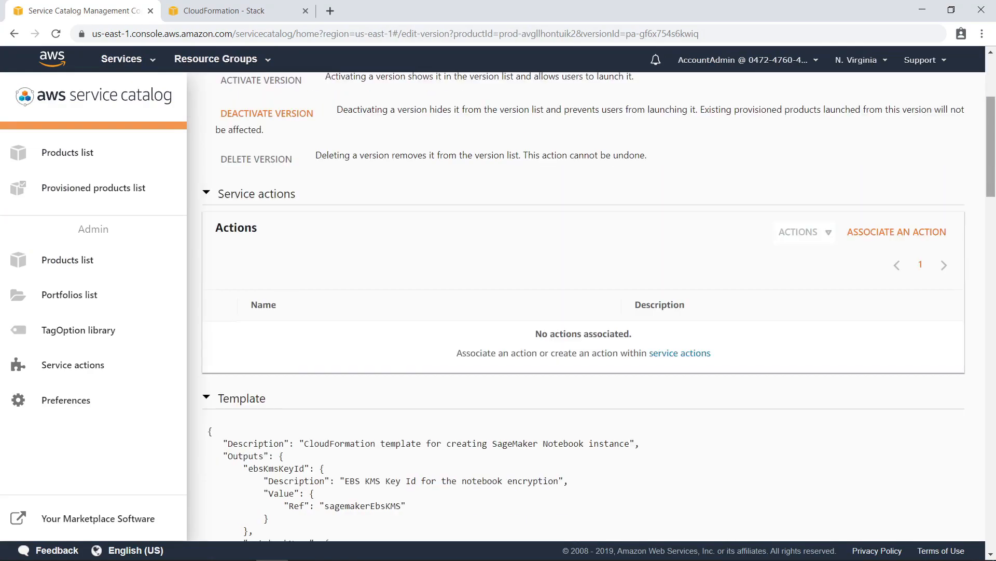
{"action": "scroll", "scroll_direction": "down", "scroll_amount": 3}
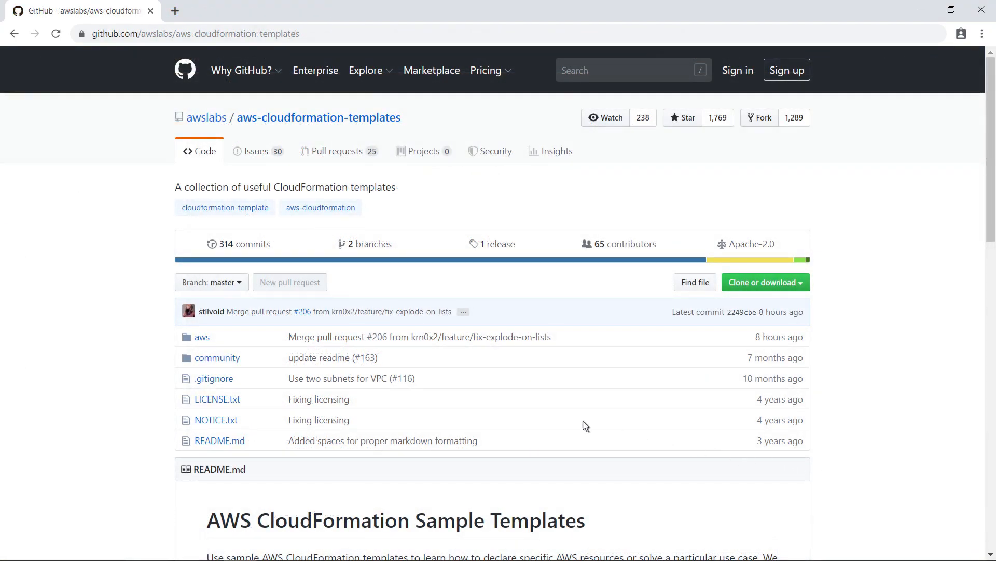
Browse the GitHub repository to the aws/services/ServiceCatalog templates folder
{"action": "left_click", "coordinate": [201, 336]}
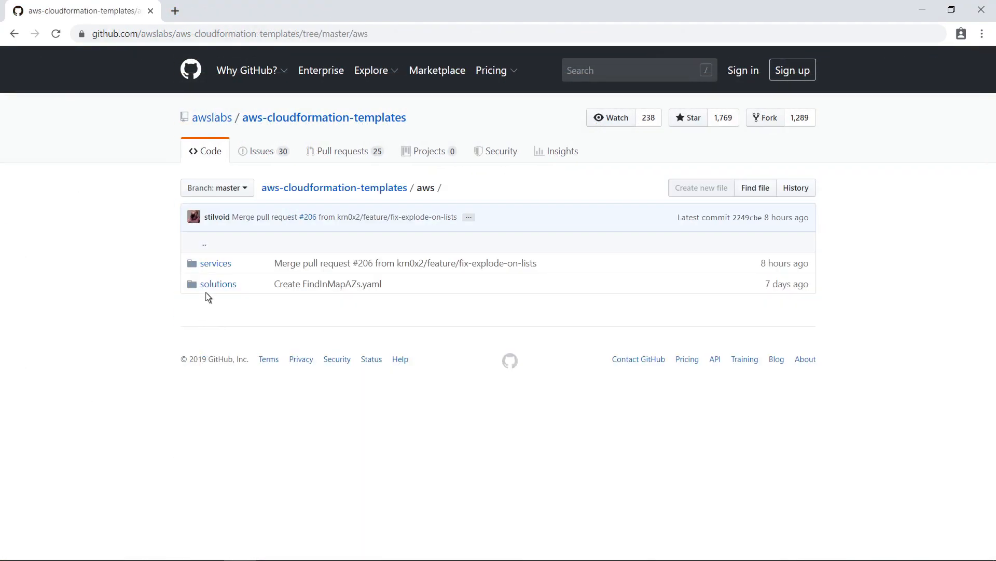
{"action": "left_click", "coordinate": [215, 262]}
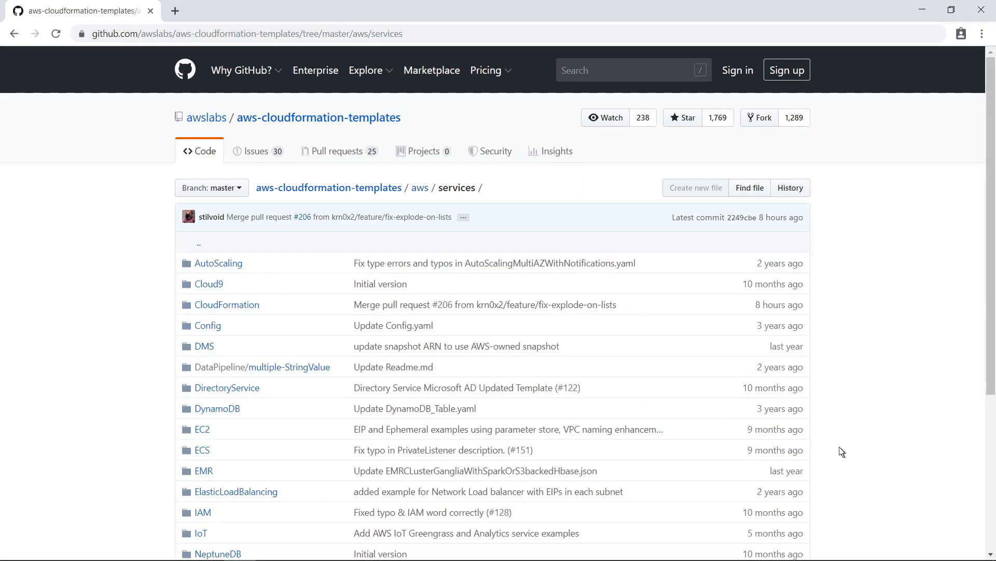
{"action": "scroll", "scroll_direction": "down", "scroll_amount": 3}
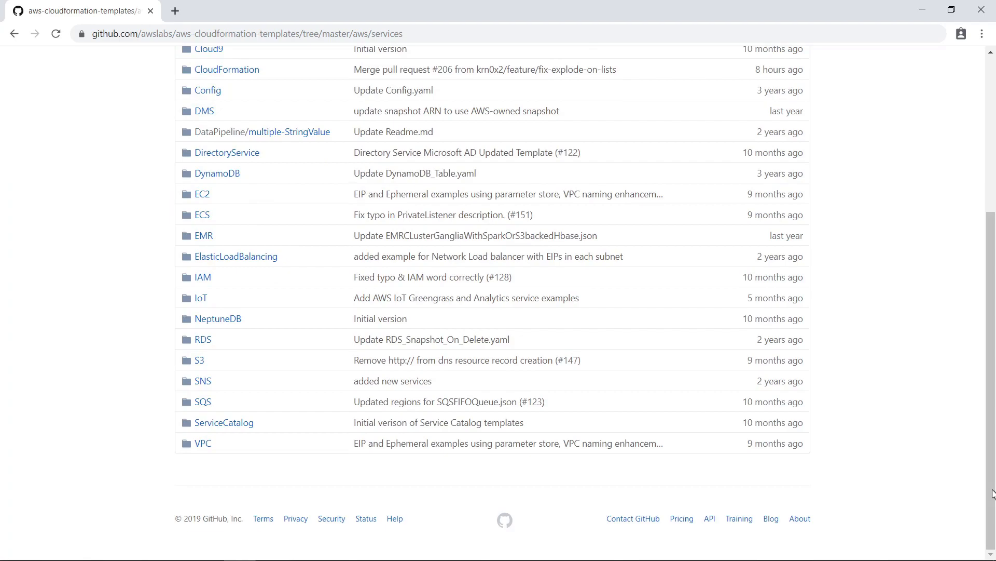
{"action": "mouse_move", "coordinate": [648, 466]}
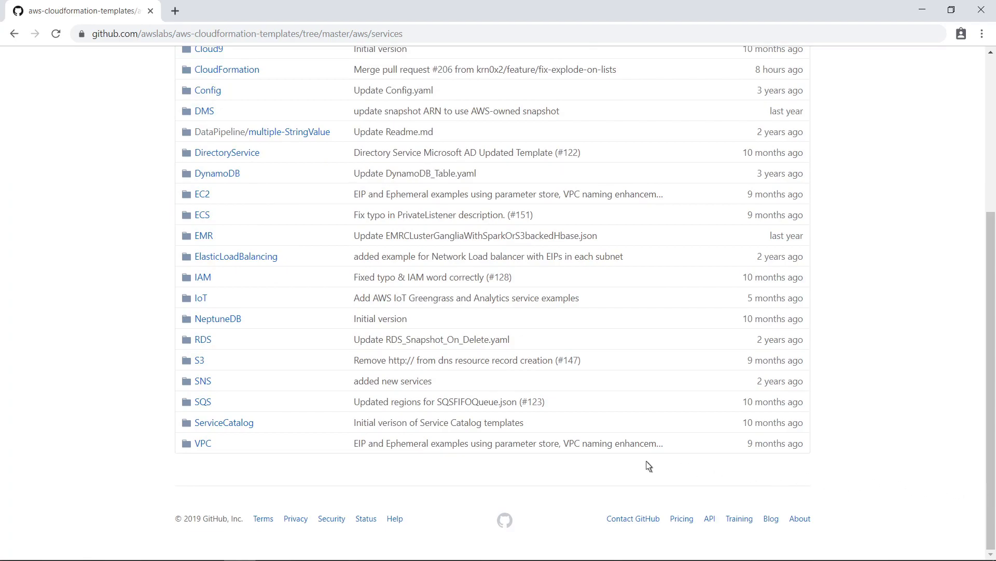
{"action": "left_click", "coordinate": [223, 422]}
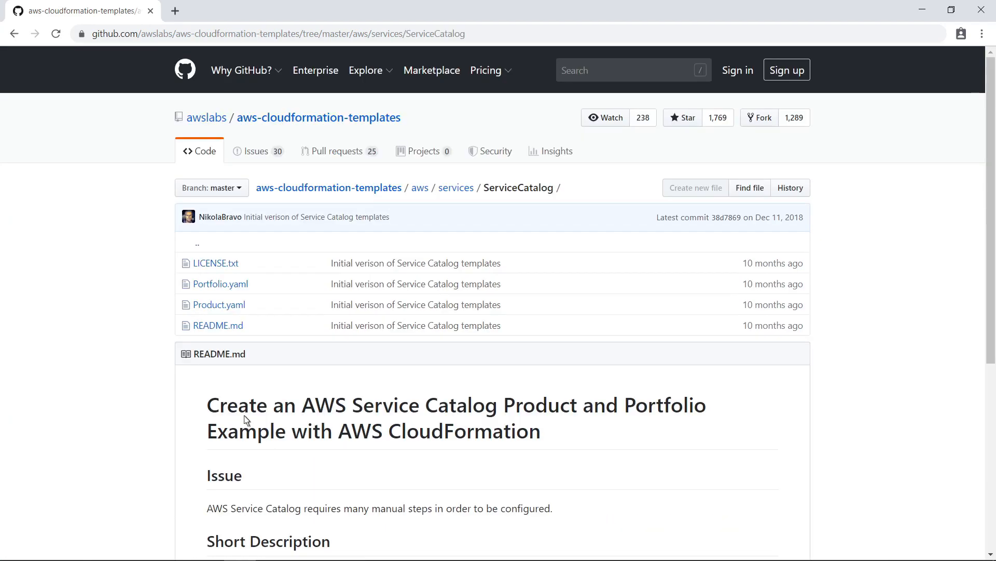
View Product.yaml, then read Portfolio.yaml through to its Outputs
{"action": "left_click", "coordinate": [218, 303]}
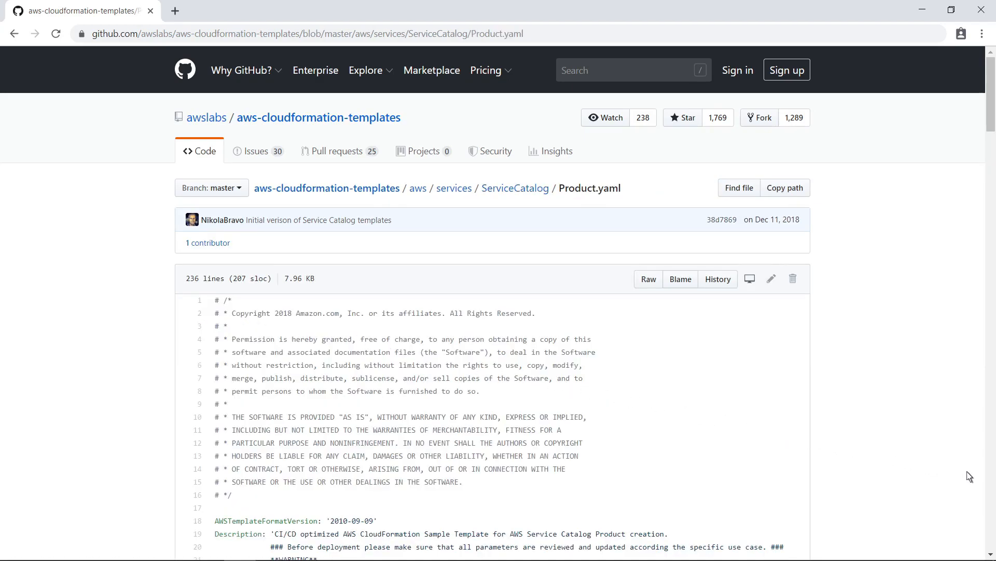
{"action": "scroll", "scroll_direction": "down", "scroll_amount": 3}
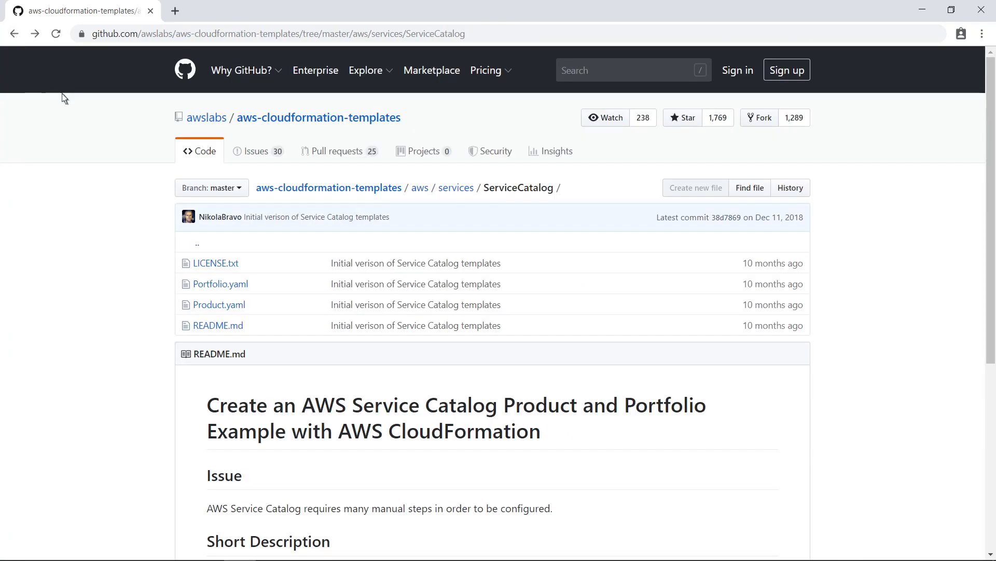
{"action": "left_click", "coordinate": [220, 283]}
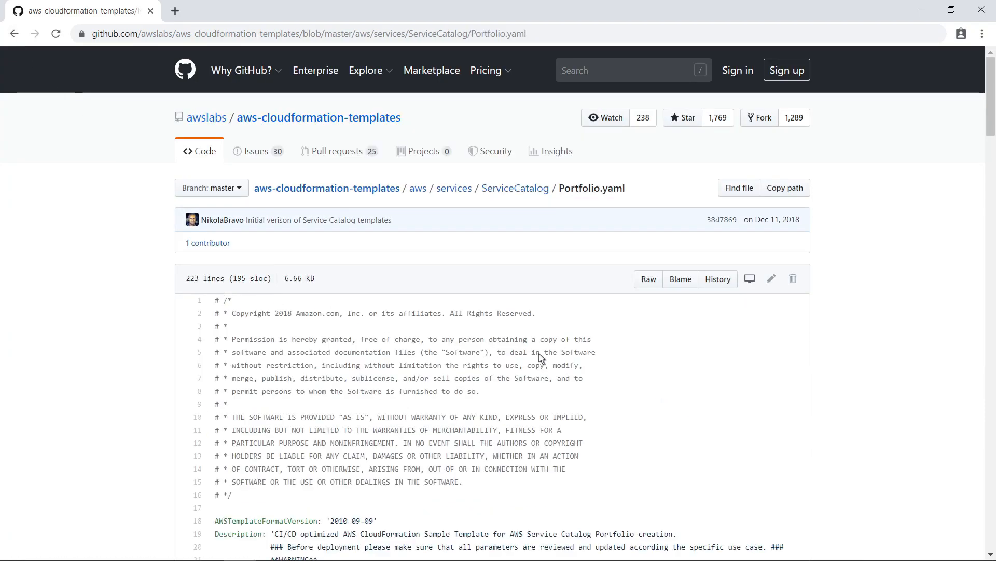
{"action": "scroll", "scroll_direction": "down", "scroll_amount": 3}
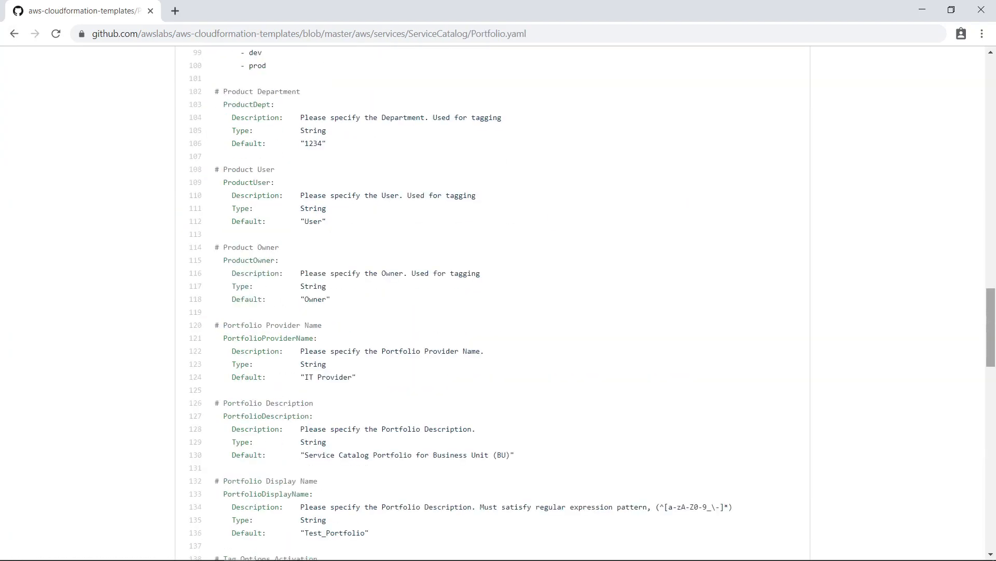
{"action": "scroll", "scroll_direction": "down", "scroll_amount": 3}
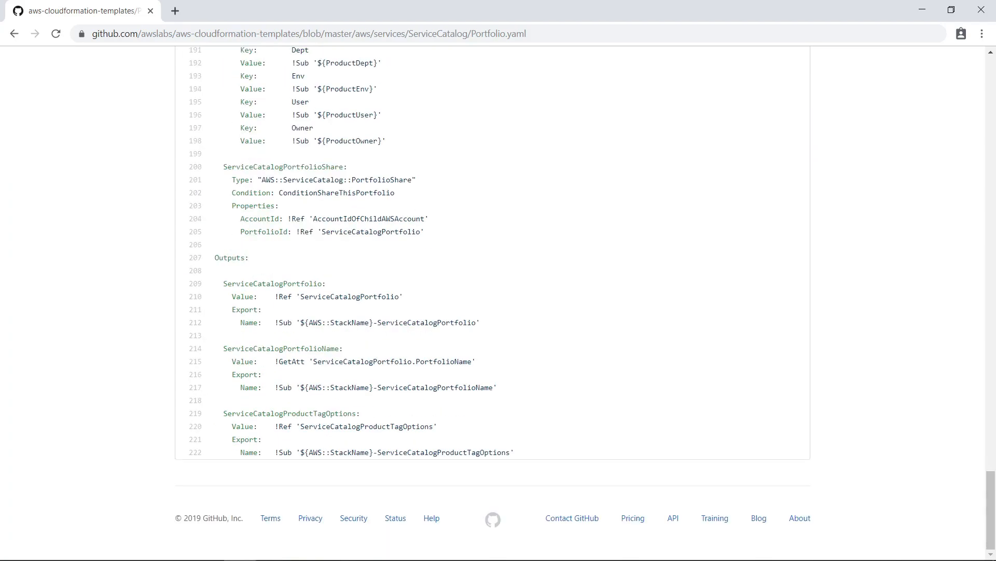